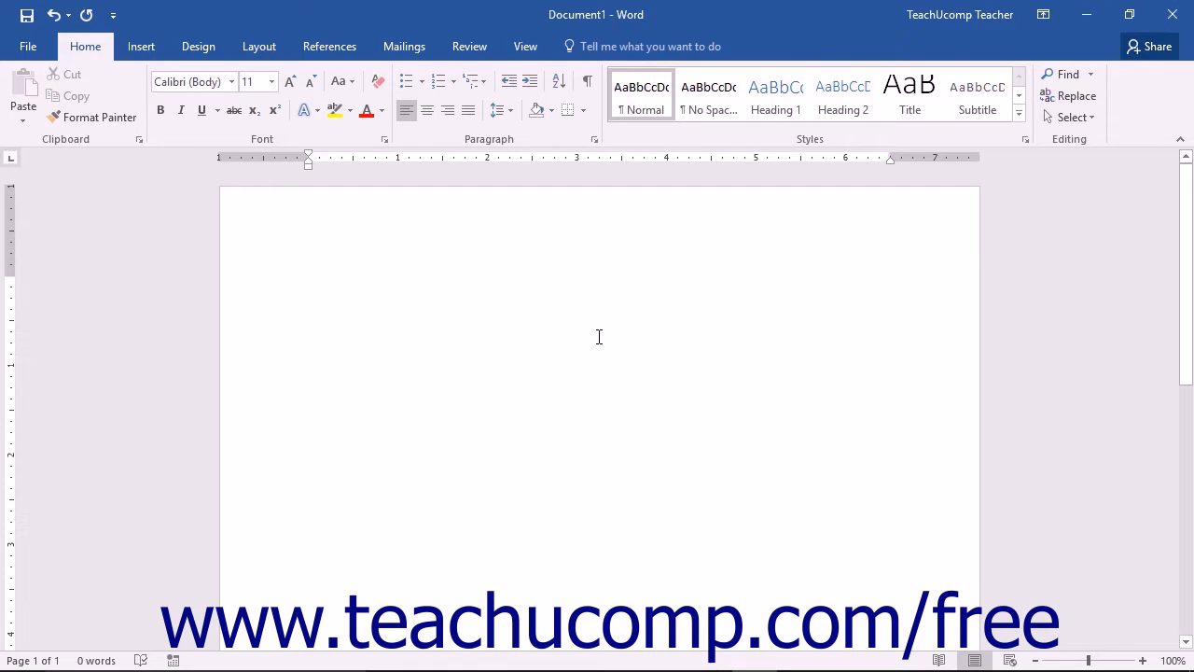
Insert an empty four-column, four-row table using the Insert tab's Table grid.
left_click(309, 285)
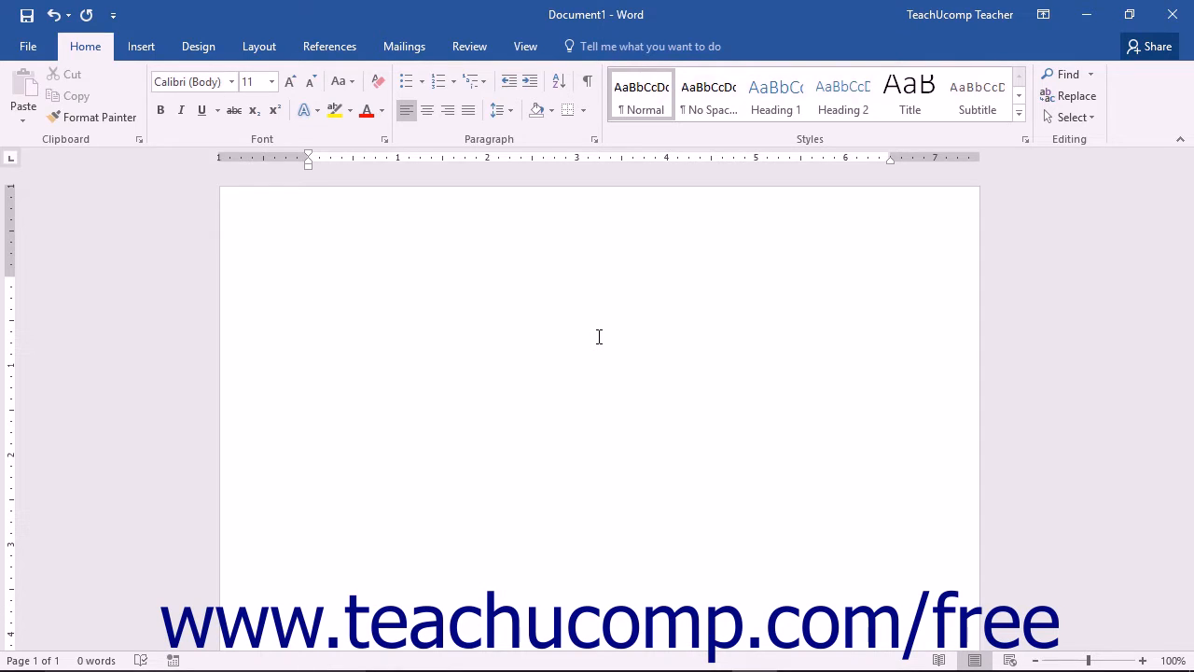
left_click(309, 283)
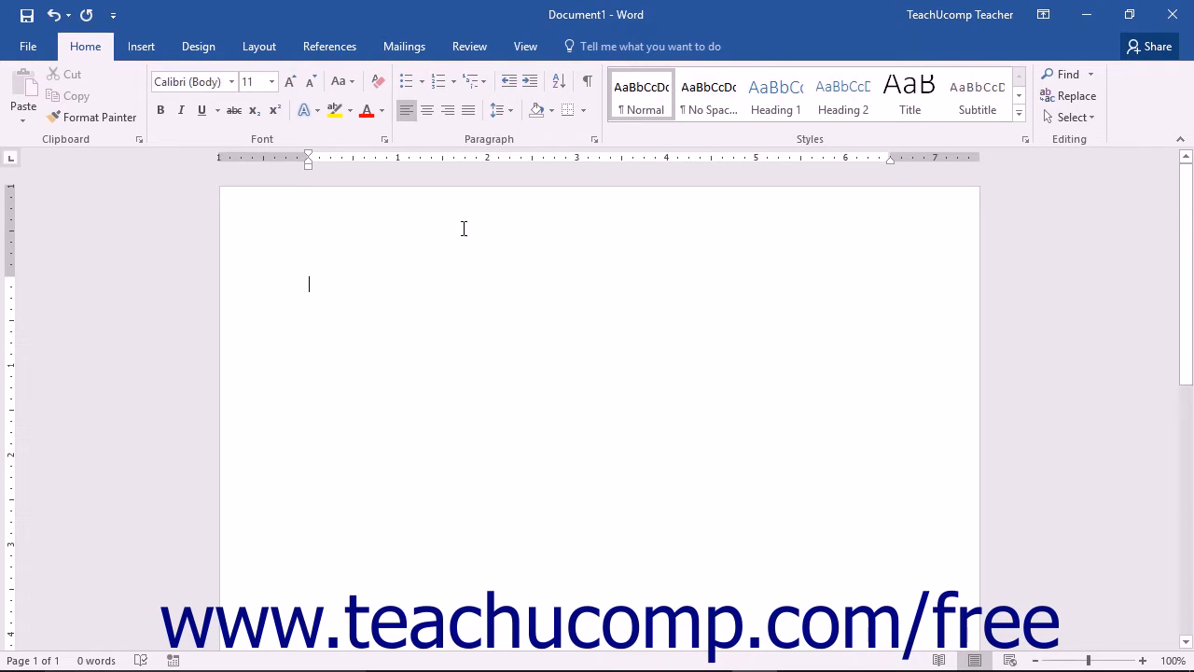
mouse_move(454, 225)
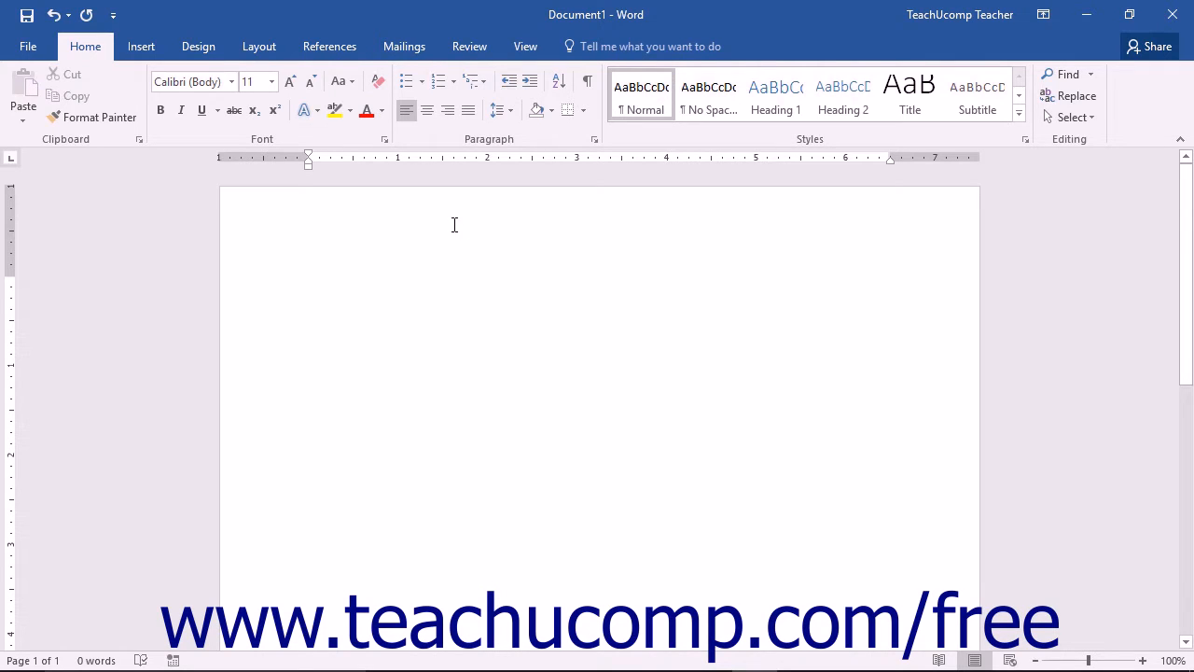
left_click(141, 46)
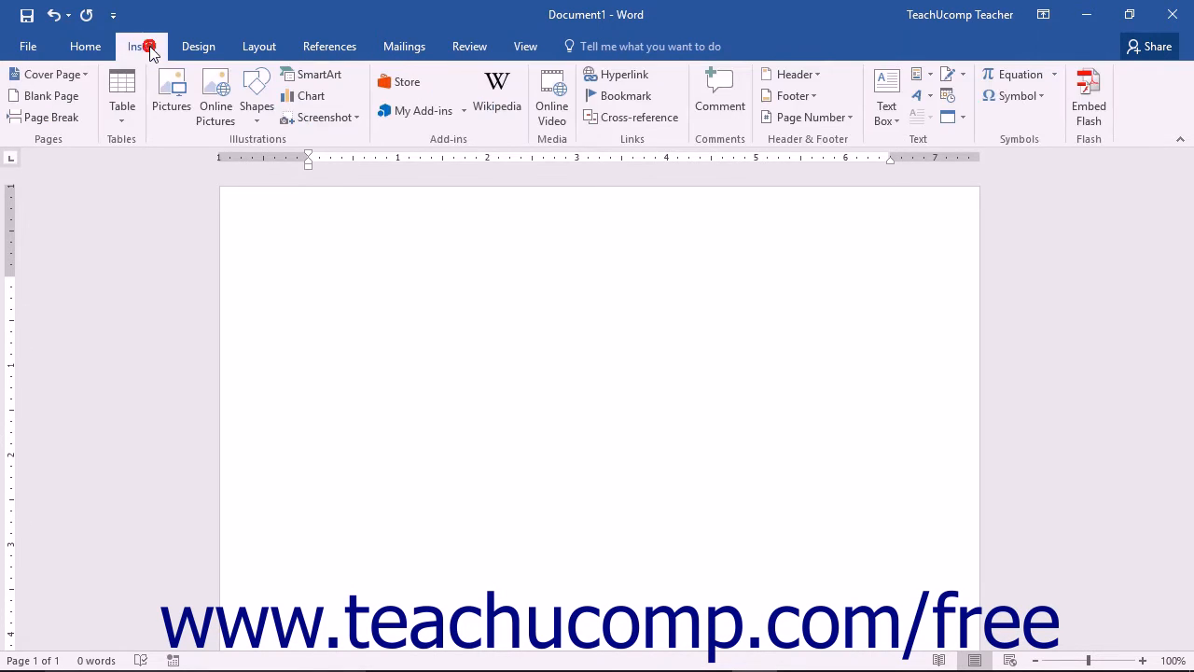
mouse_move(122, 88)
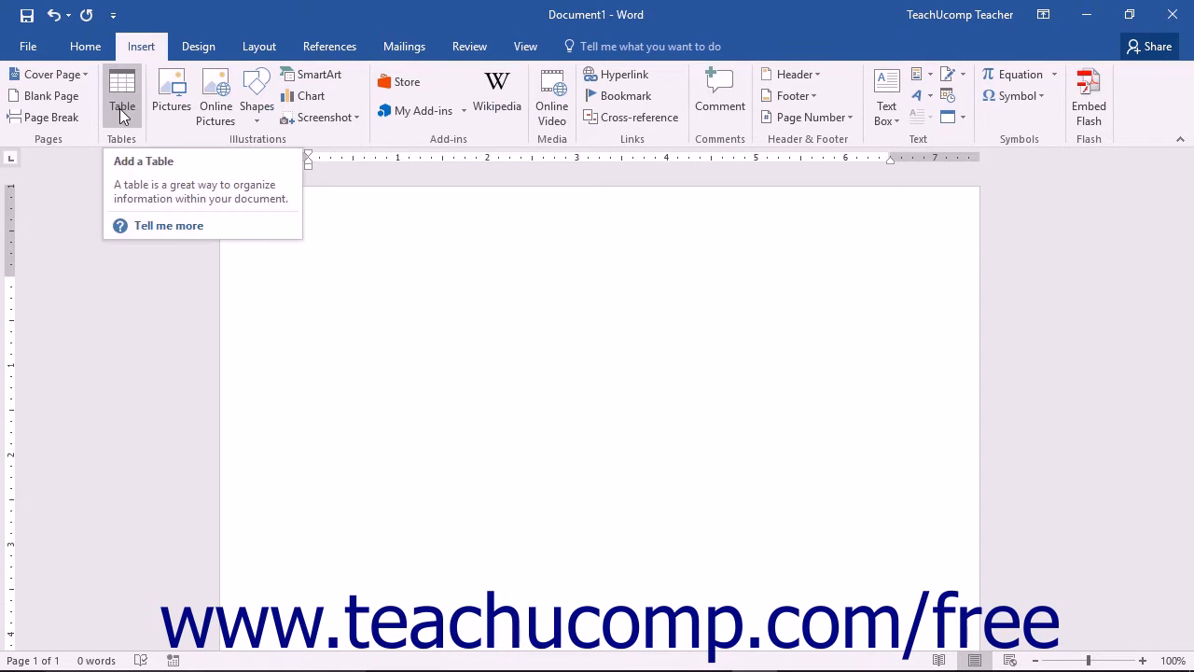
left_click(122, 96)
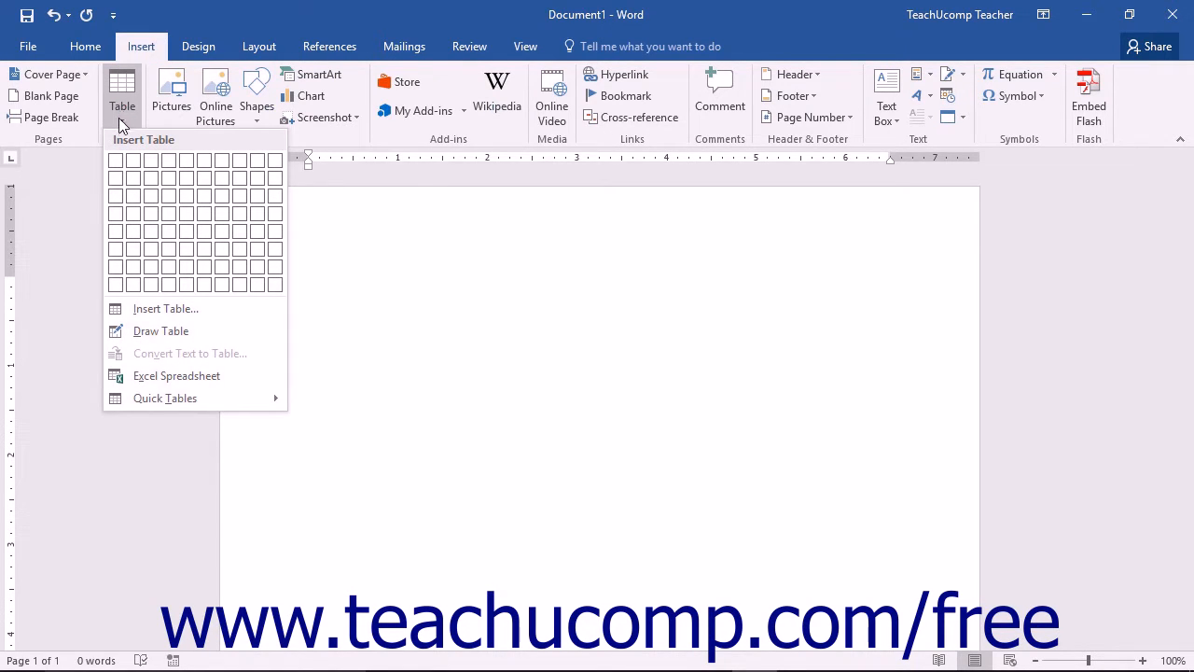
mouse_move(115, 177)
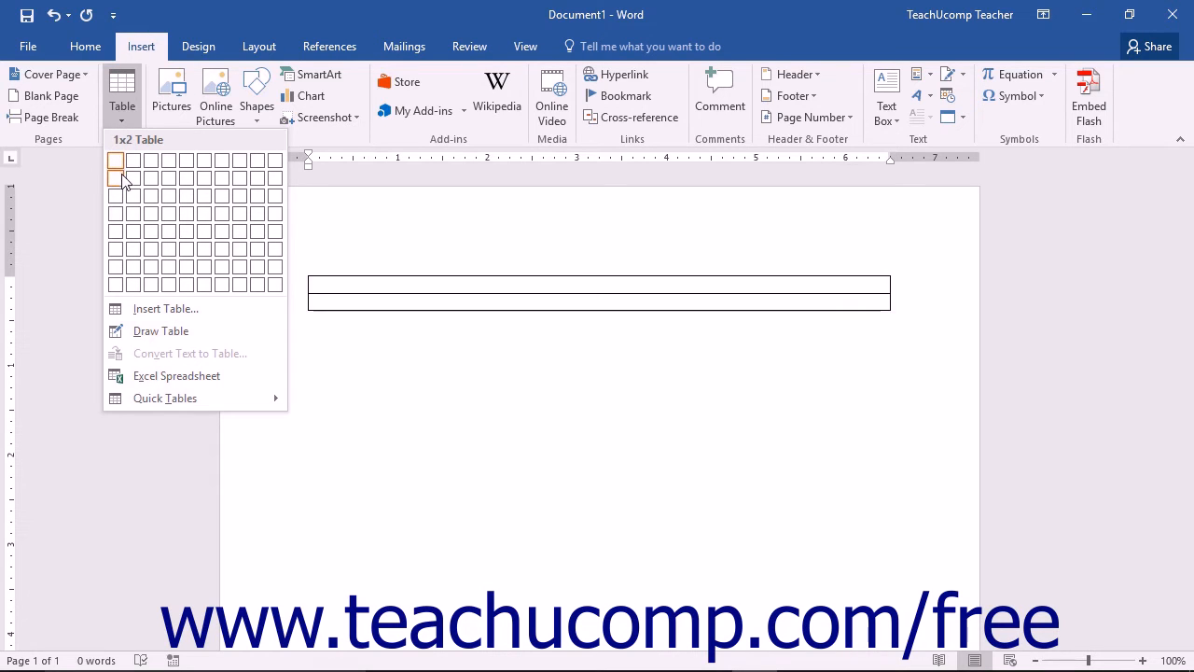
mouse_move(133, 177)
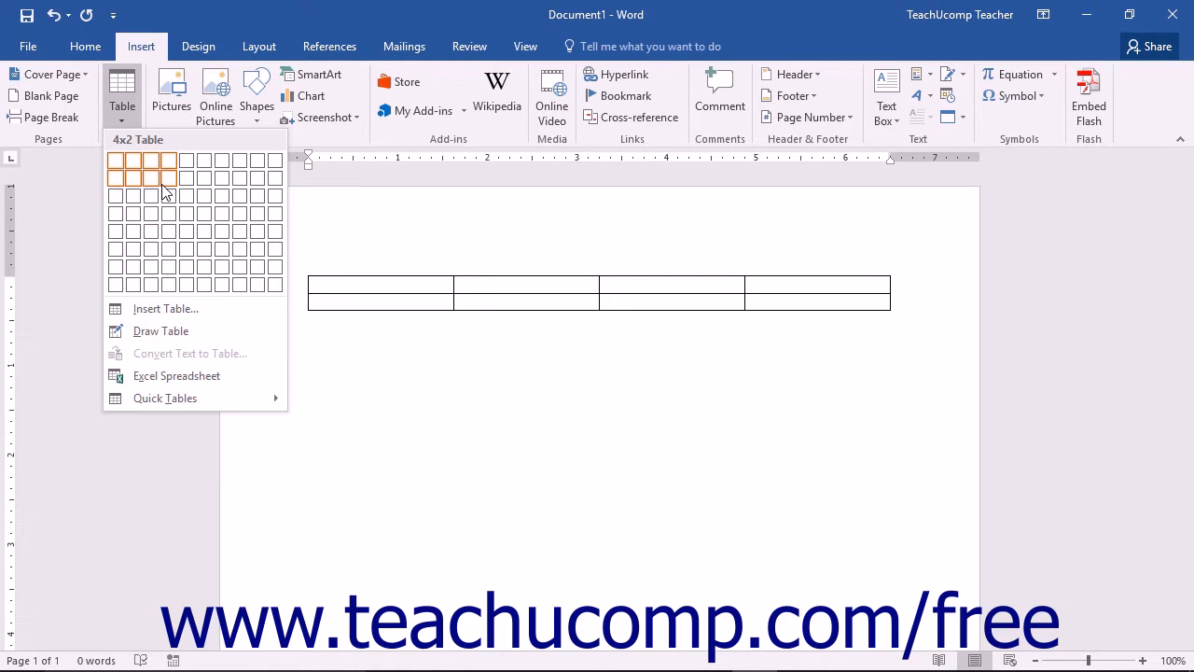
left_click(169, 176)
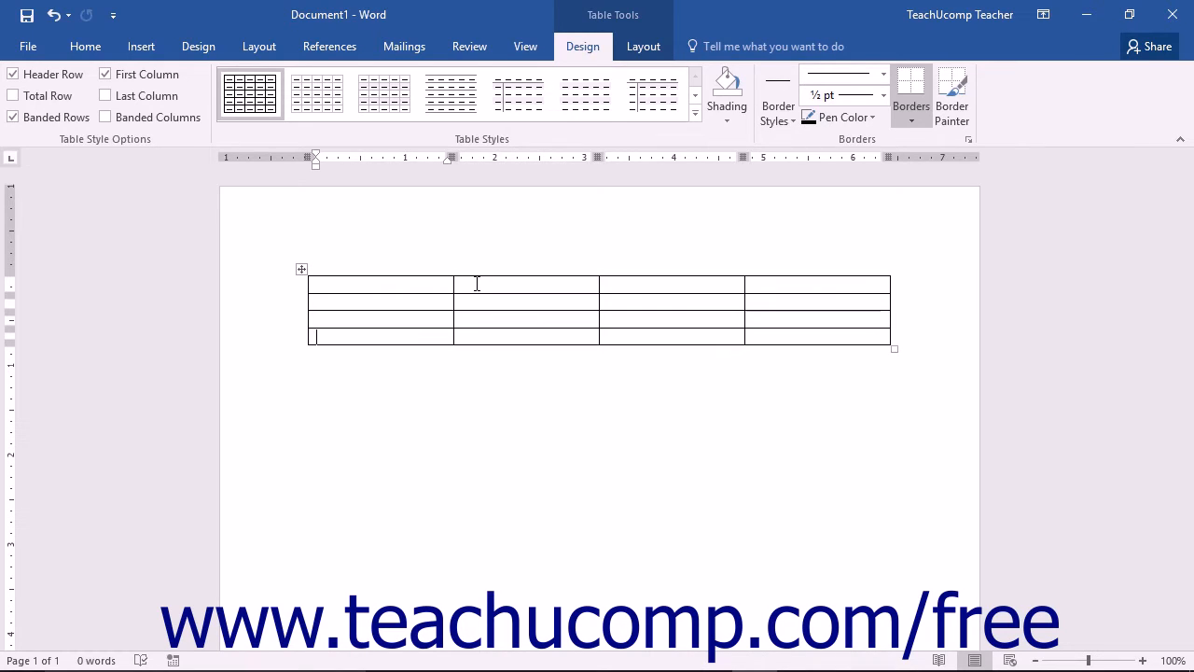
Type three lines of filler text in the bottom-left cell, then click below the table.
type("uuihiun")
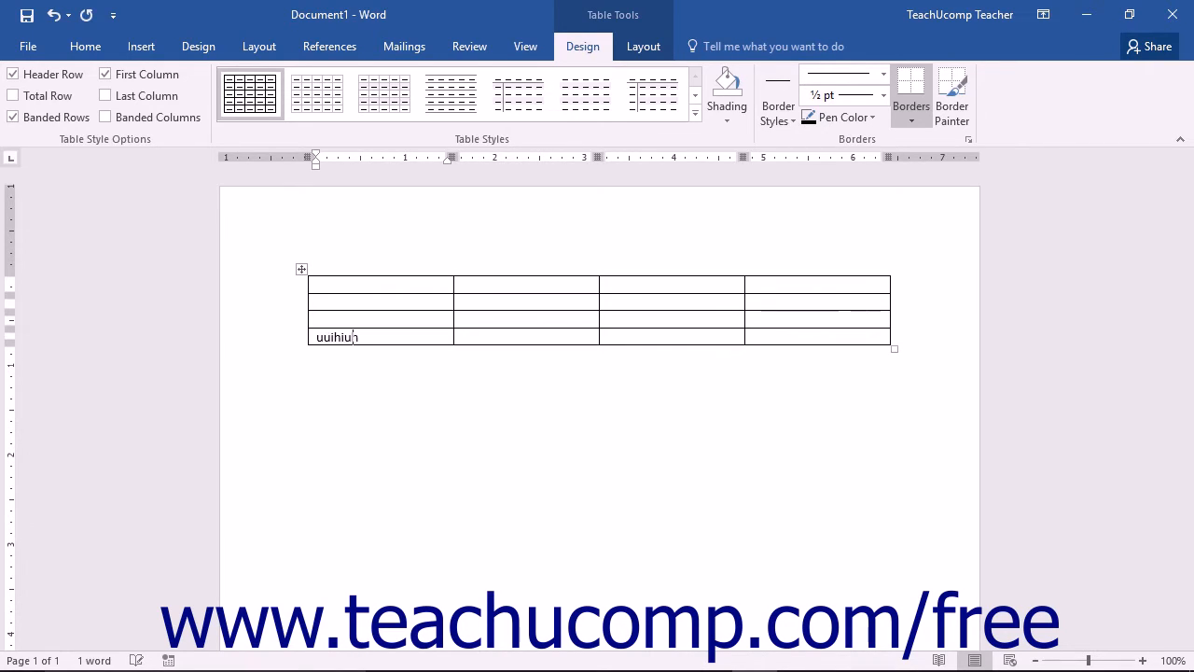
type("Uihiuh iuhiuh uooi")
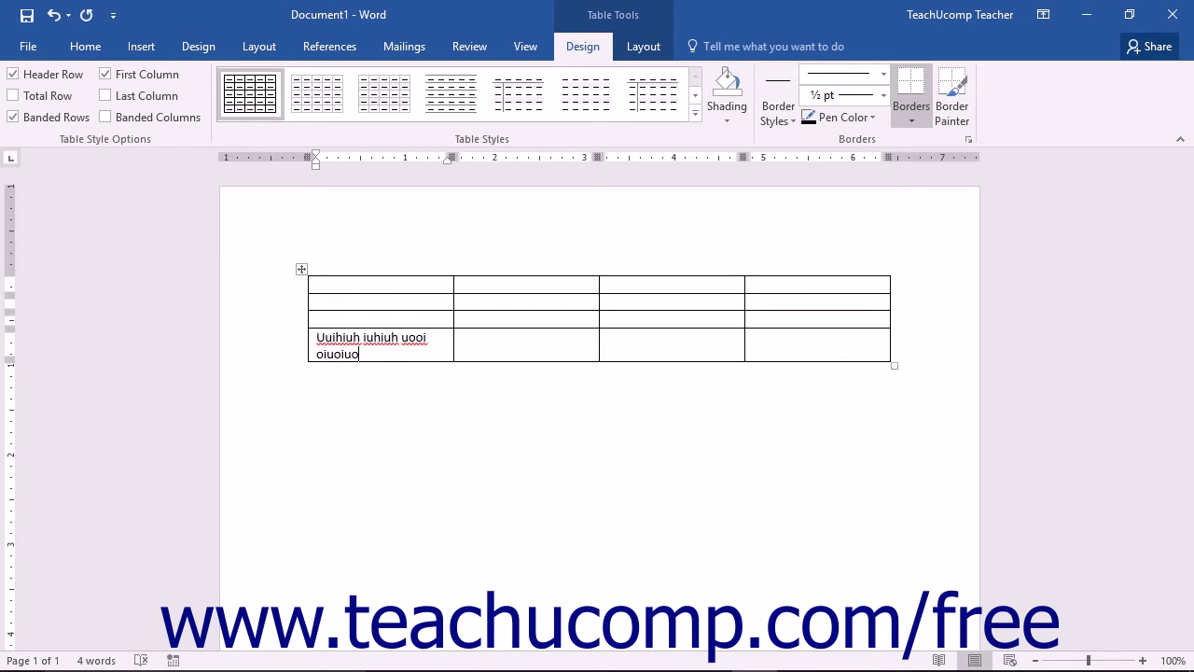
type("p.")
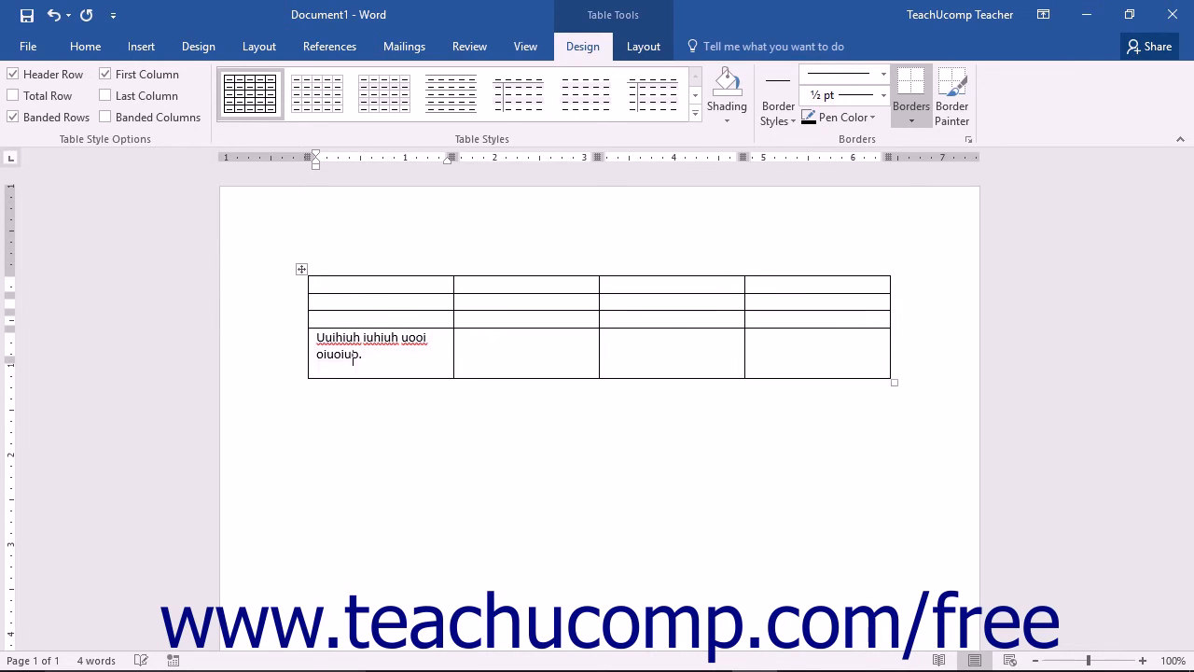
type("hjhgjh")
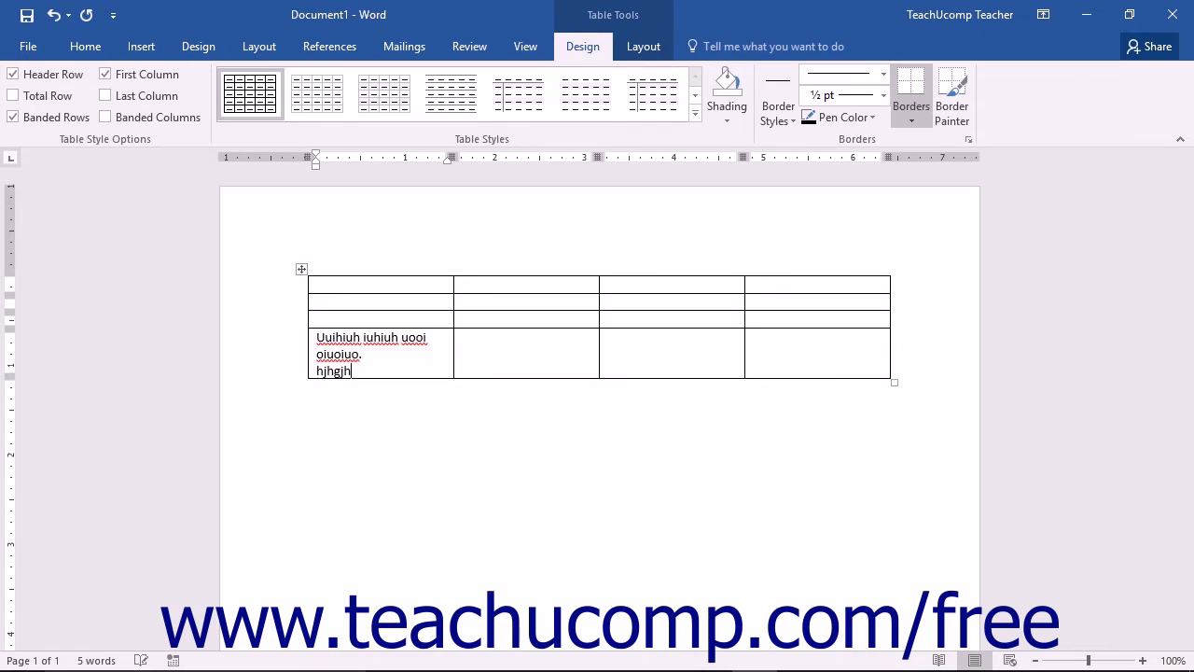
left_click(341, 413)
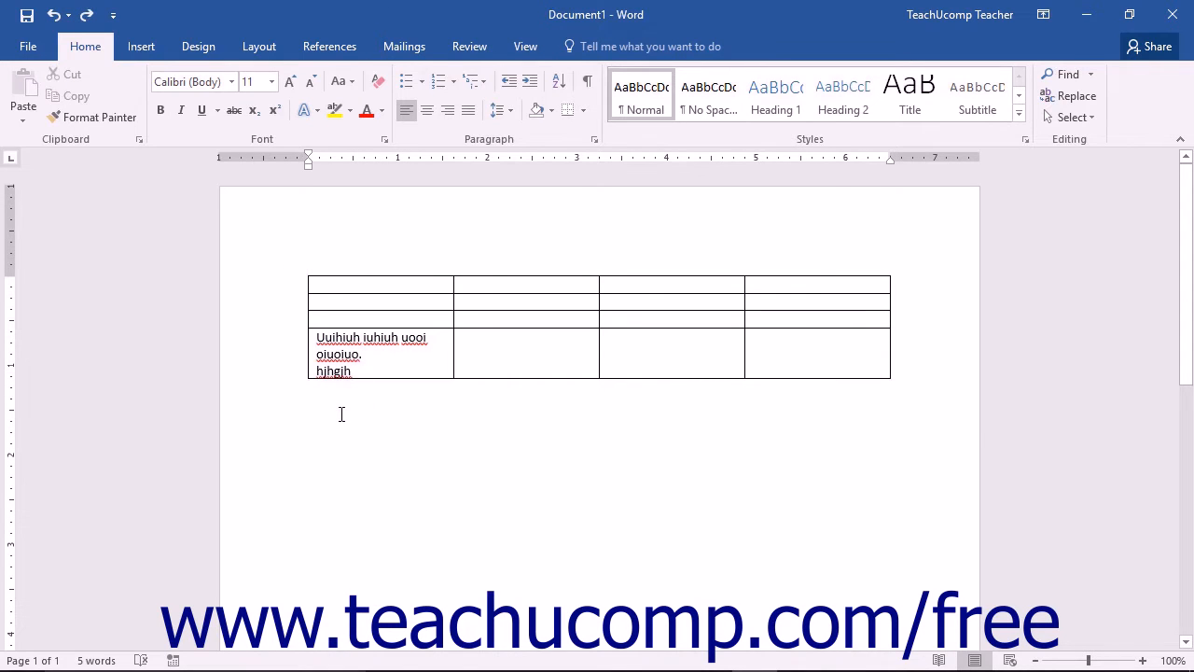
left_click(309, 416)
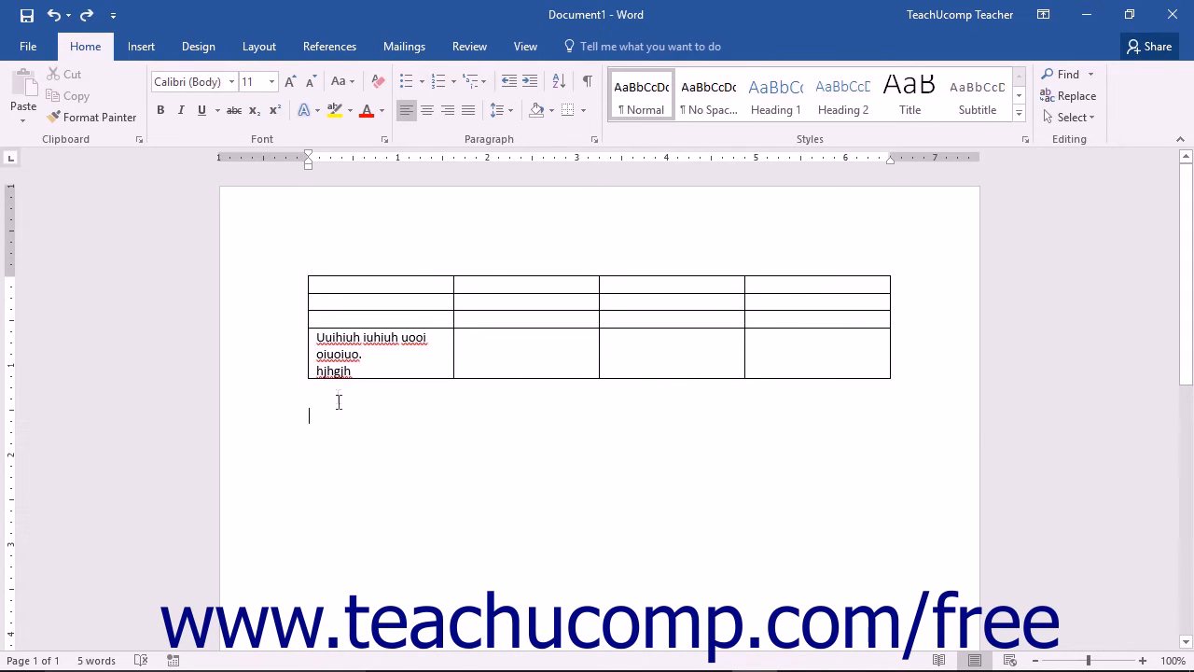
Use the Insert Table dialog to add a 3-column, 2-row table with AutoFit to window.
left_click(141, 46)
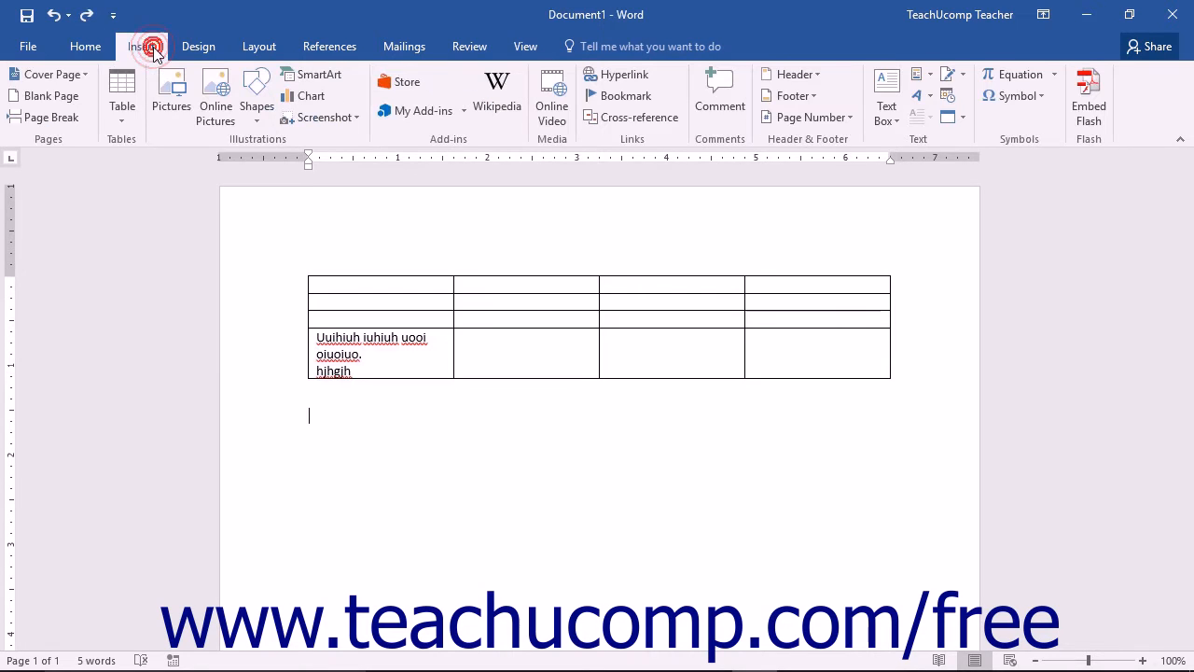
left_click(121, 94)
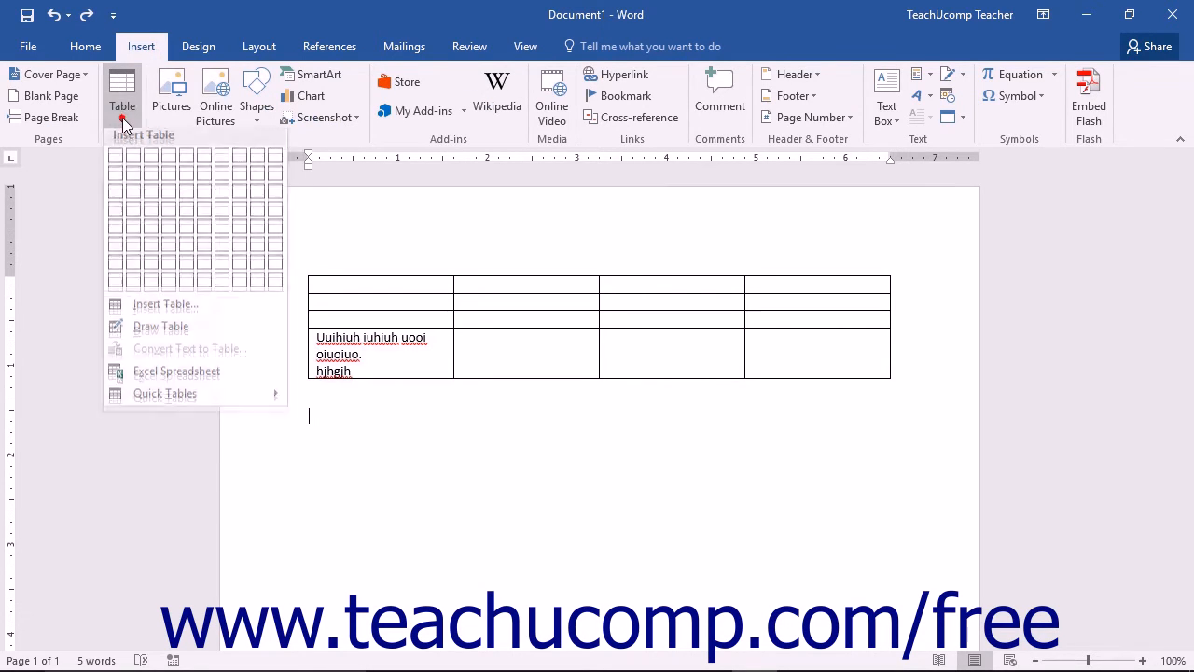
mouse_move(165, 309)
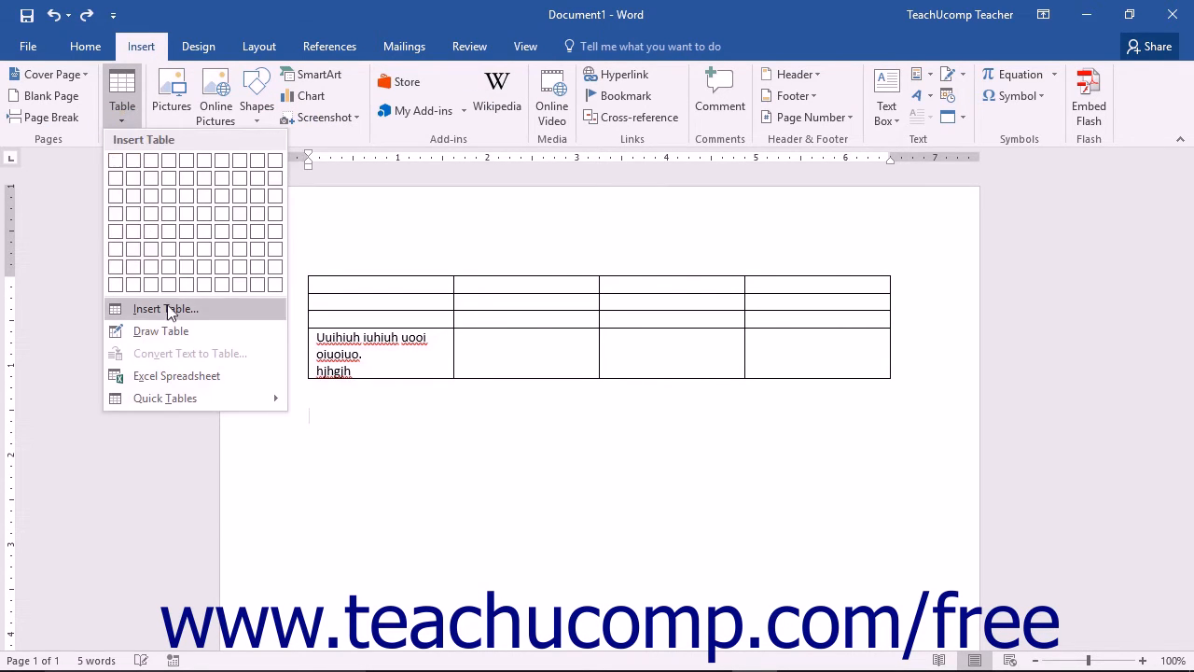
left_click(165, 308)
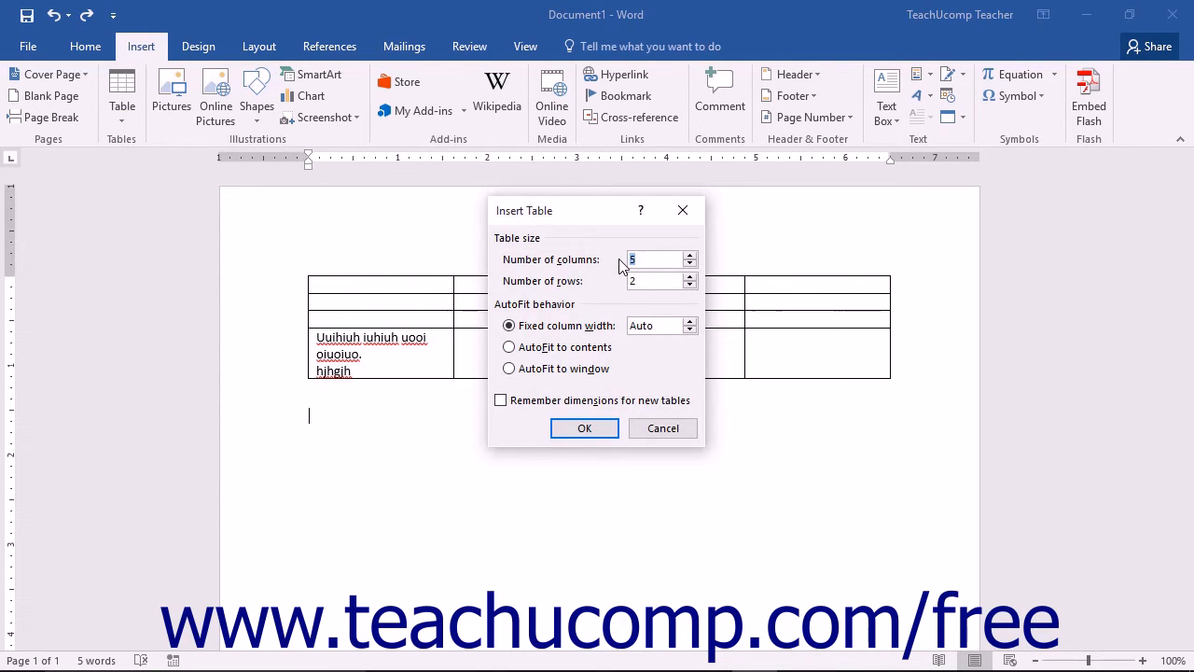
left_click(689, 265)
type("3")
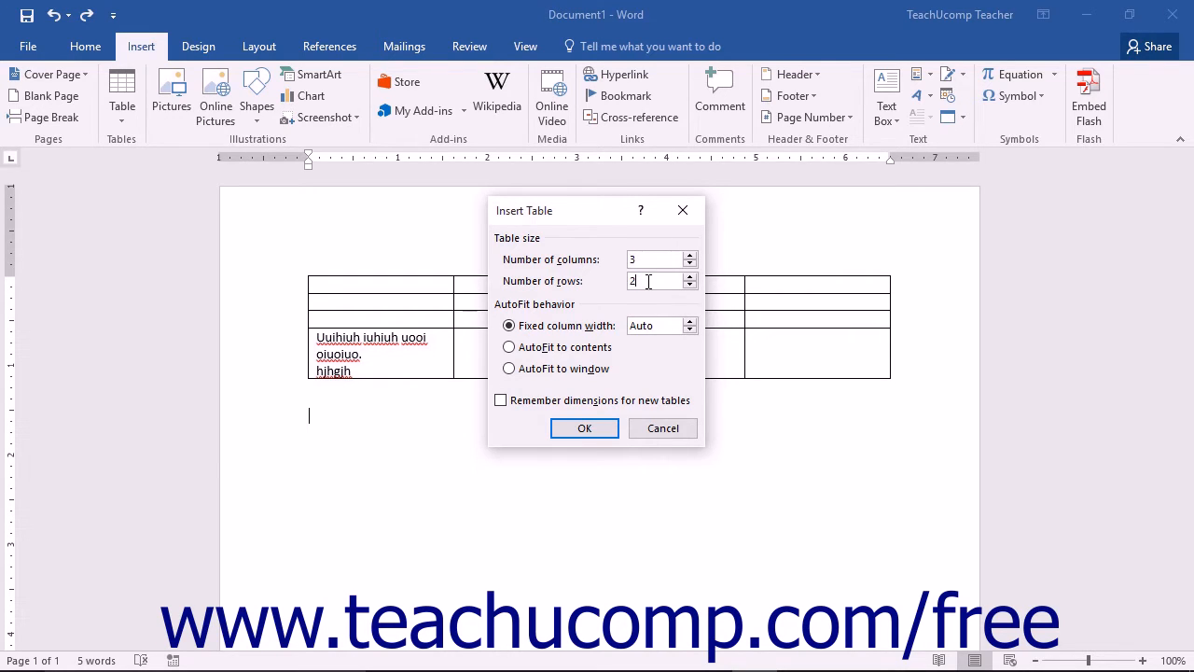
mouse_move(580, 318)
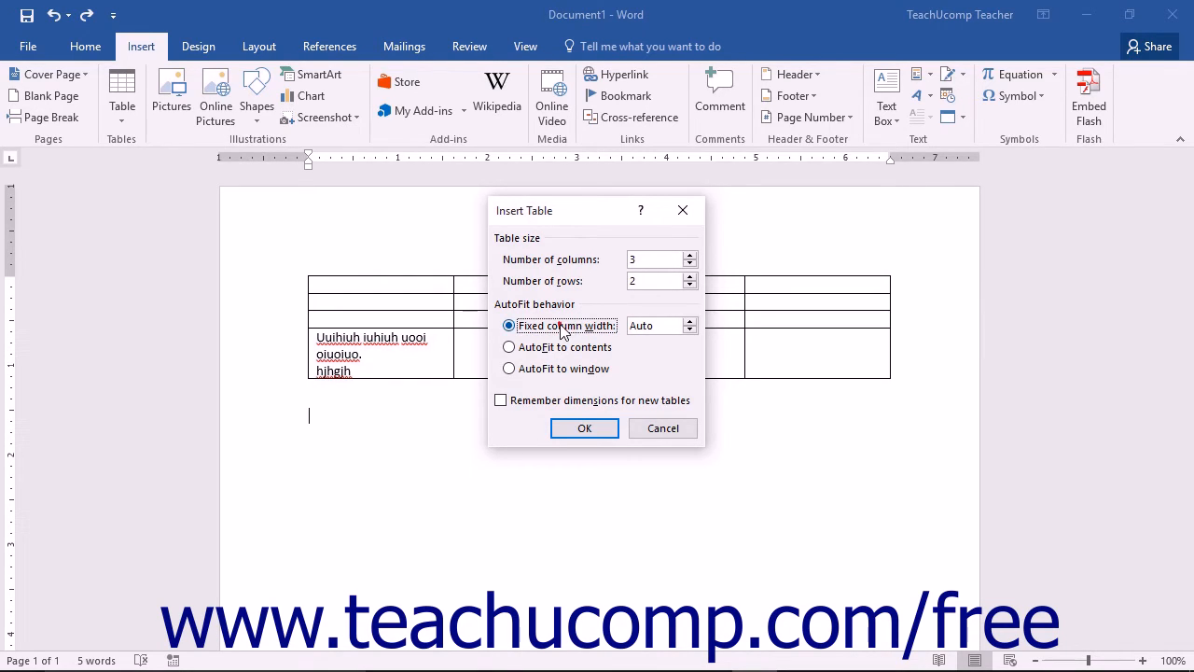
mouse_move(574, 326)
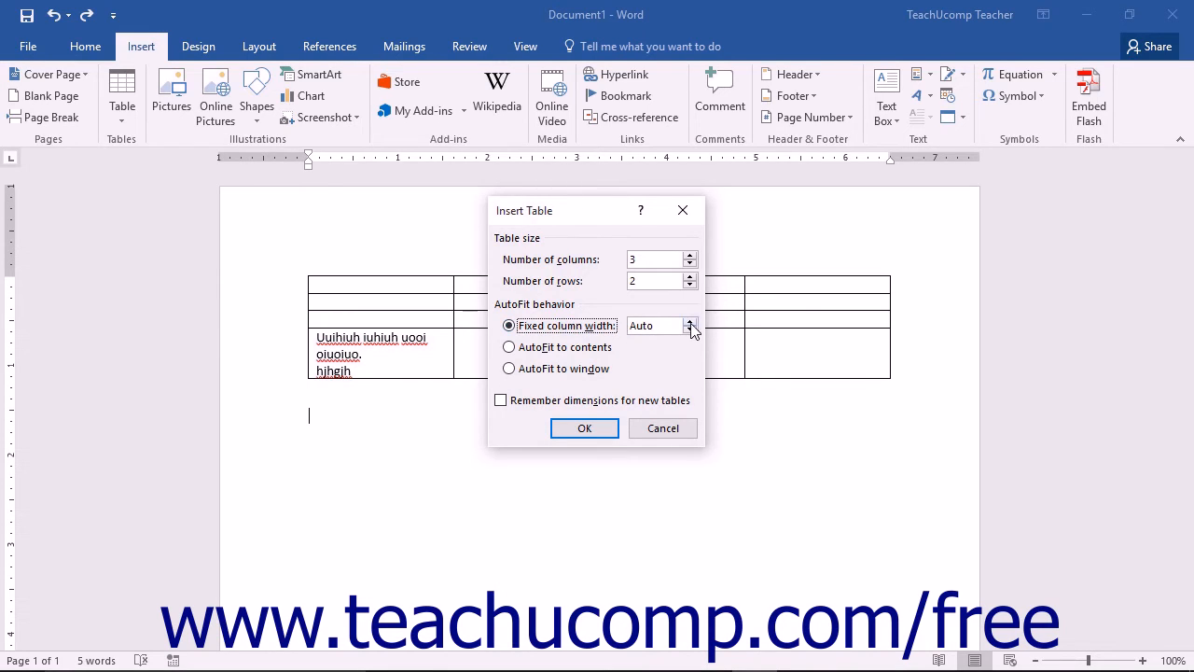
left_click(691, 329)
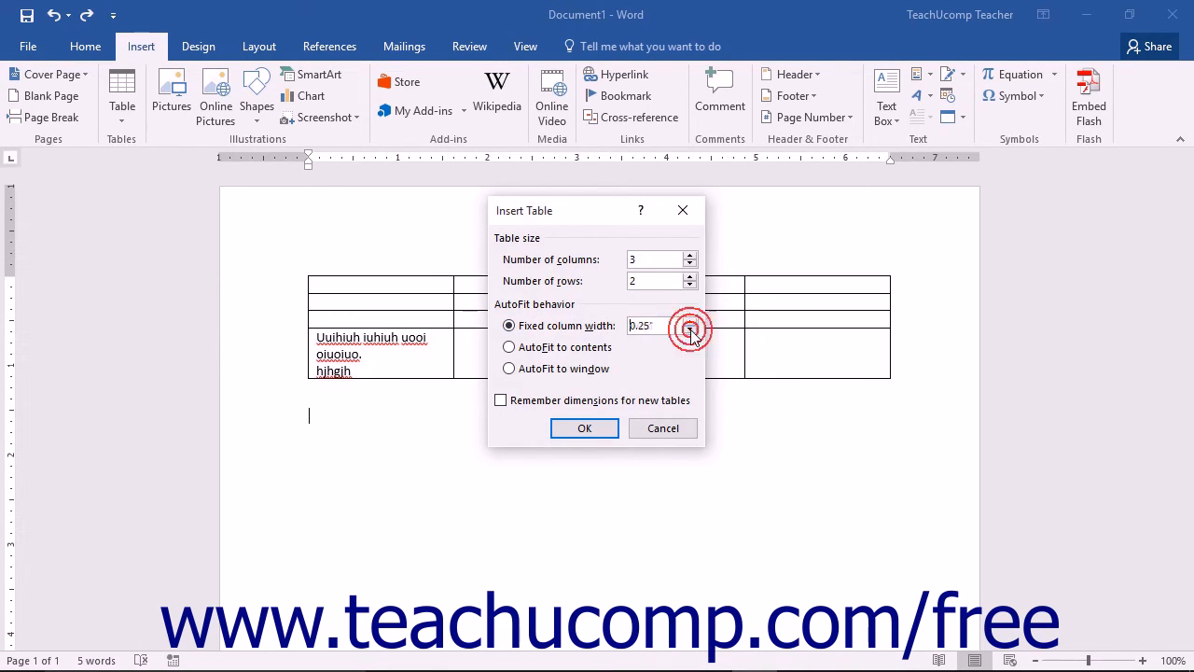
left_click(690, 332)
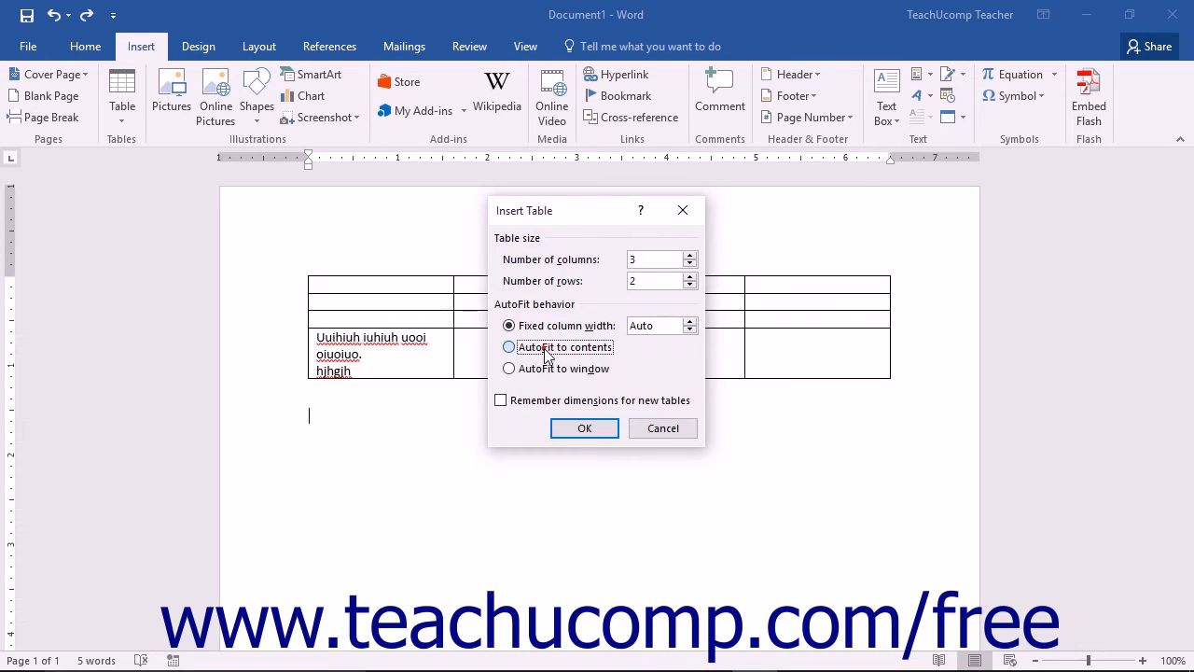
left_click(508, 346)
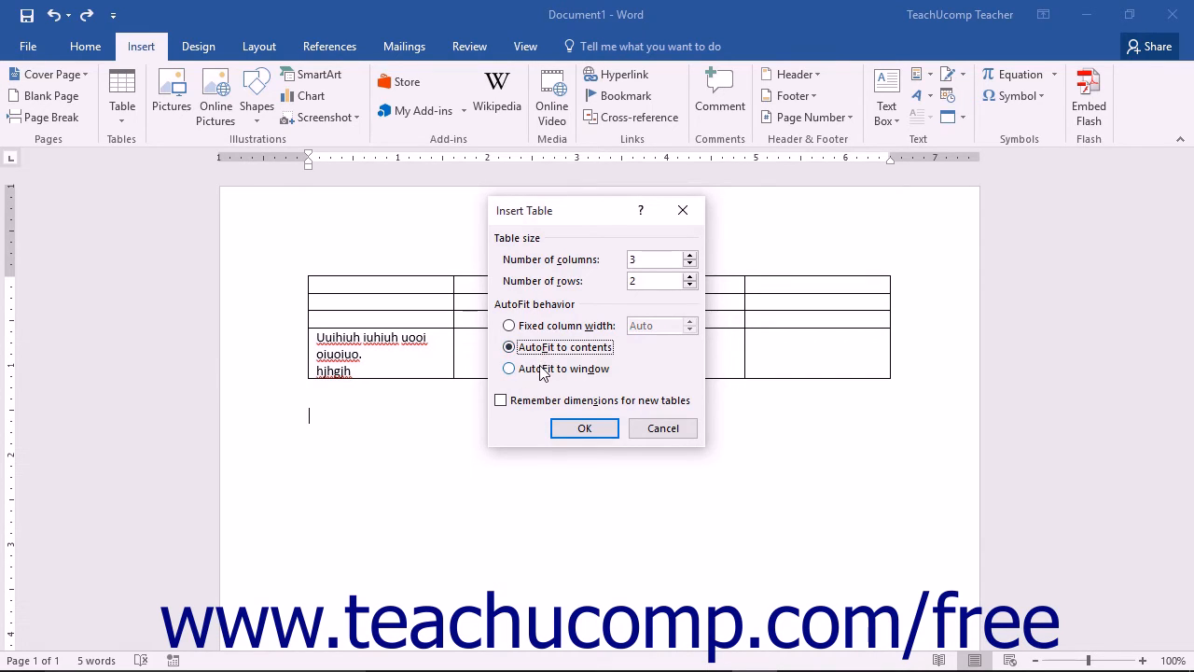
left_click(509, 367)
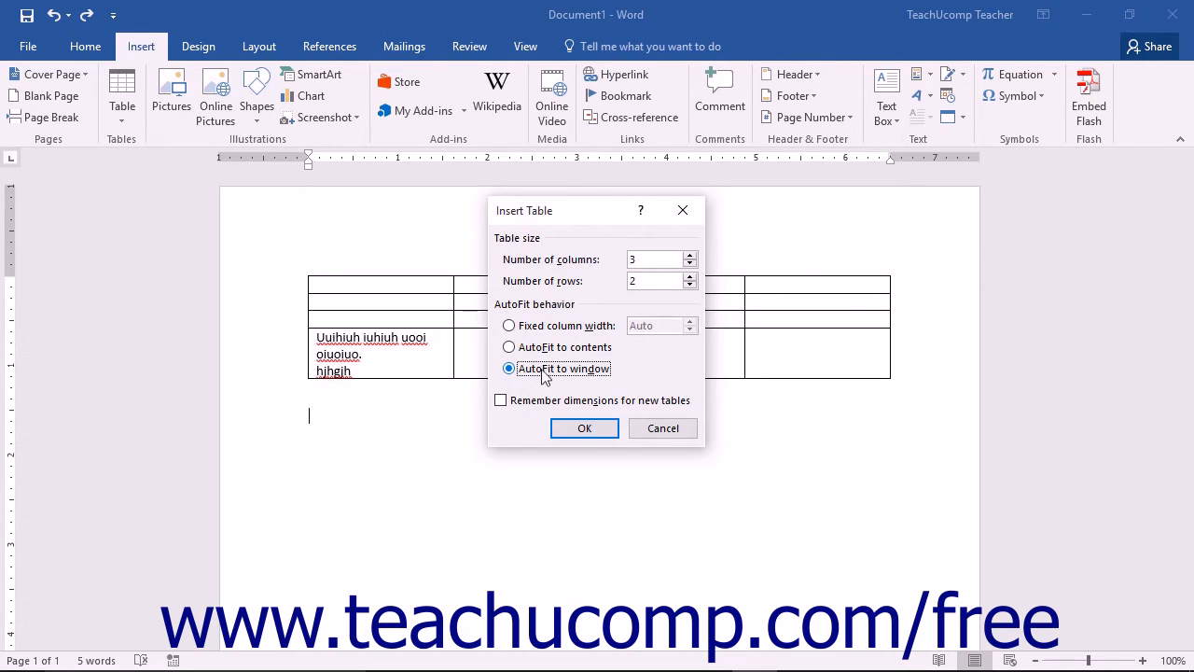
mouse_move(546, 414)
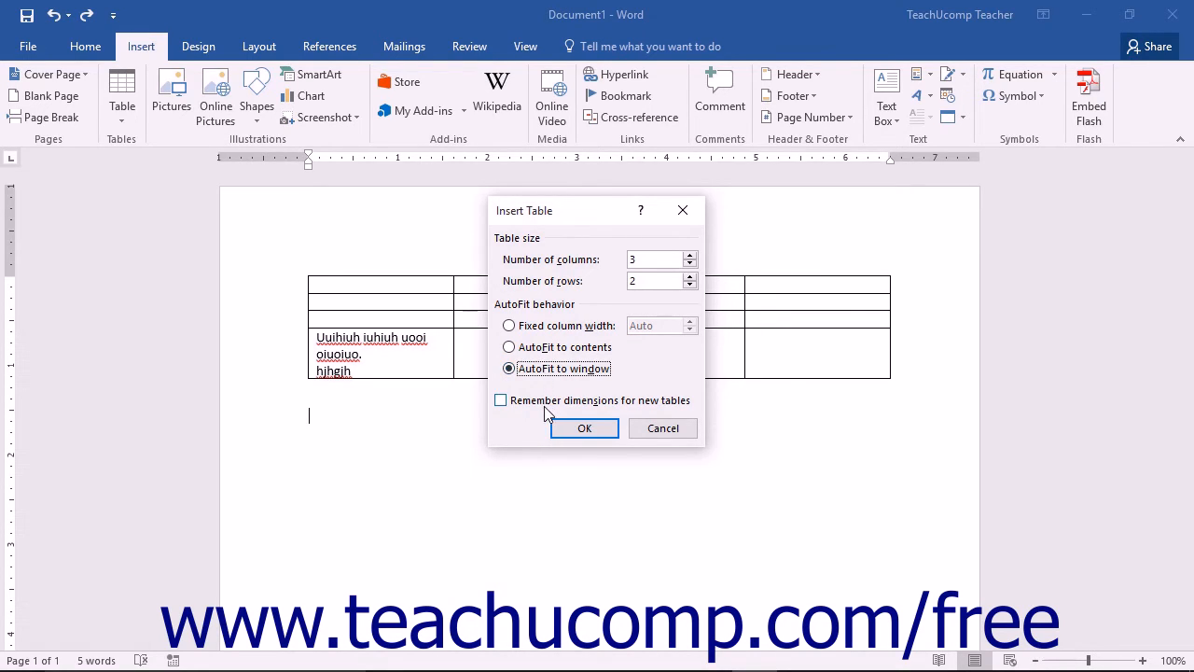
left_click(584, 428)
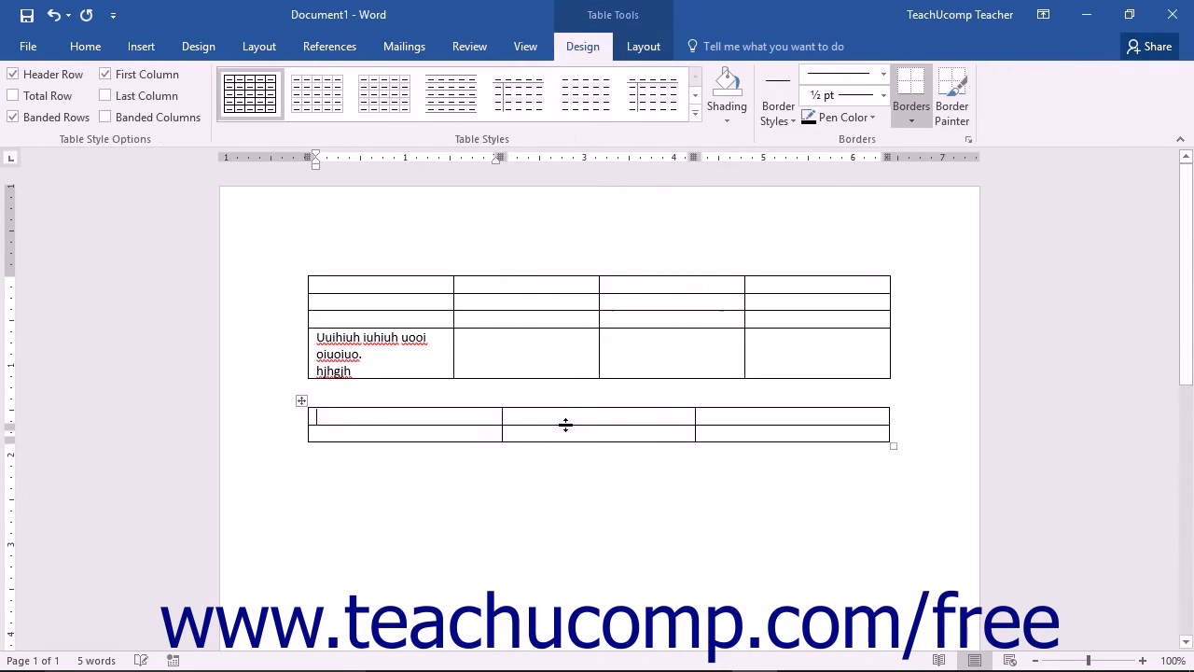
left_click(710, 479)
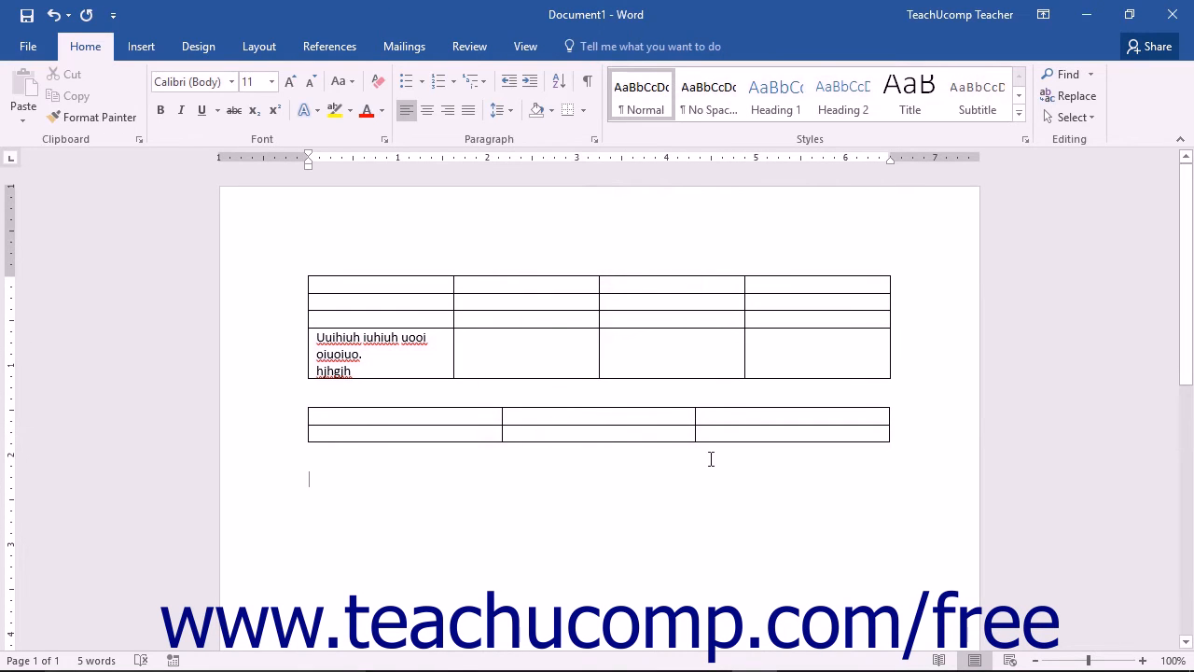
mouse_move(642, 455)
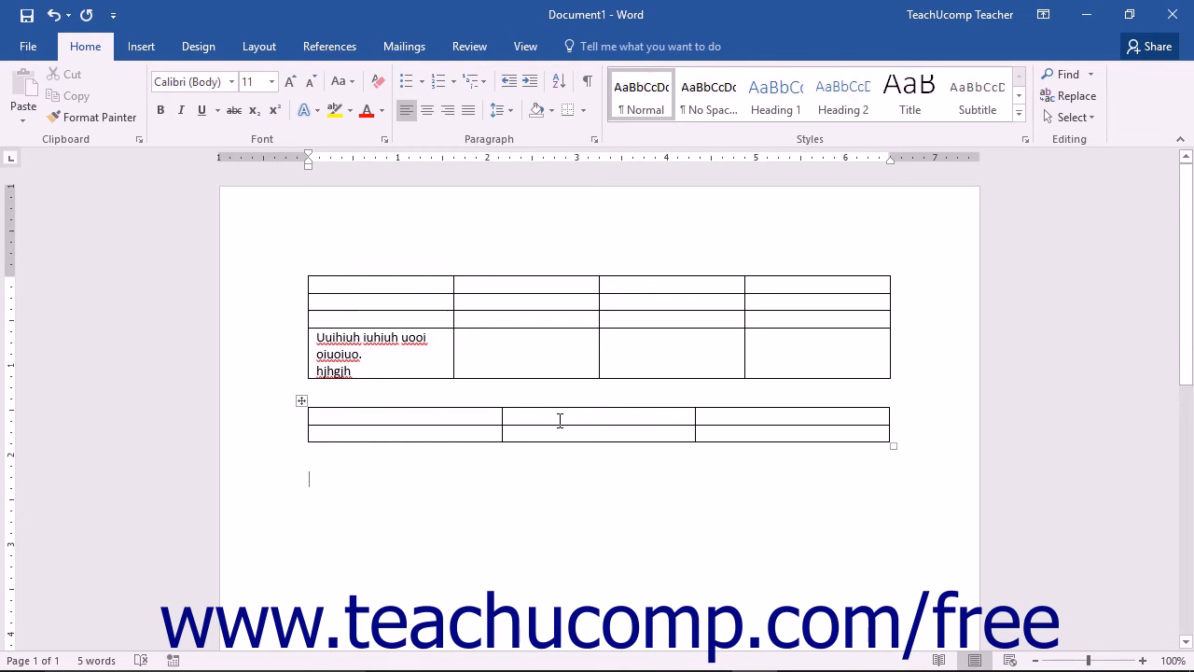
mouse_move(140, 46)
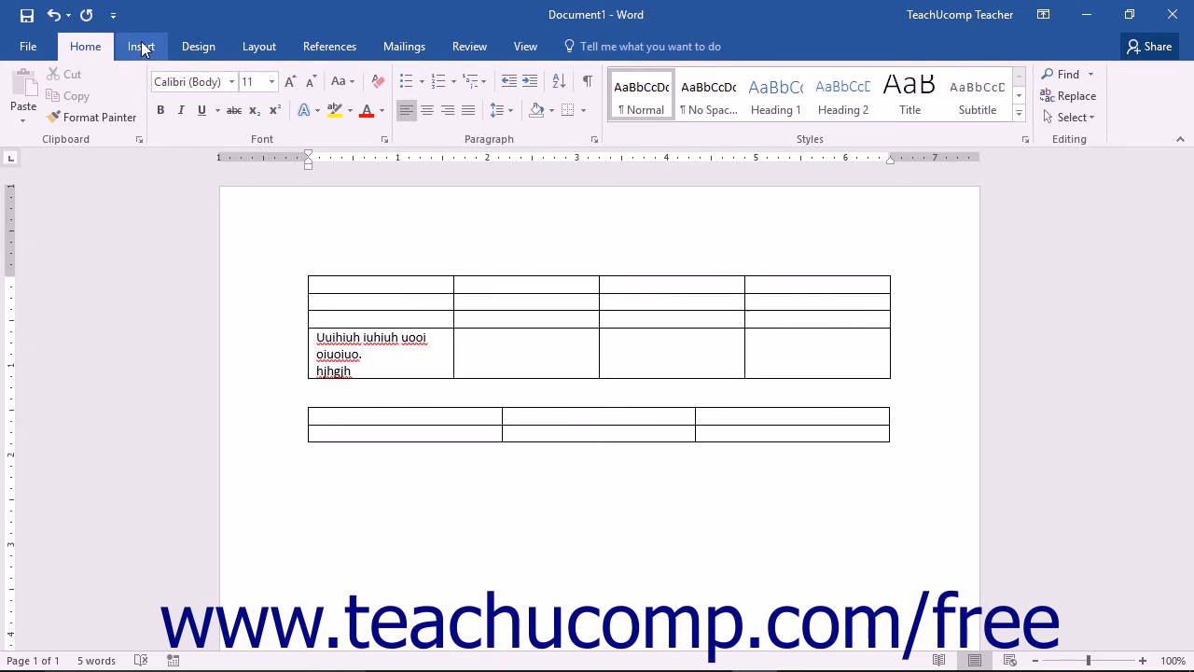
Show the Insert tab commands to reach the table options.
left_click(141, 46)
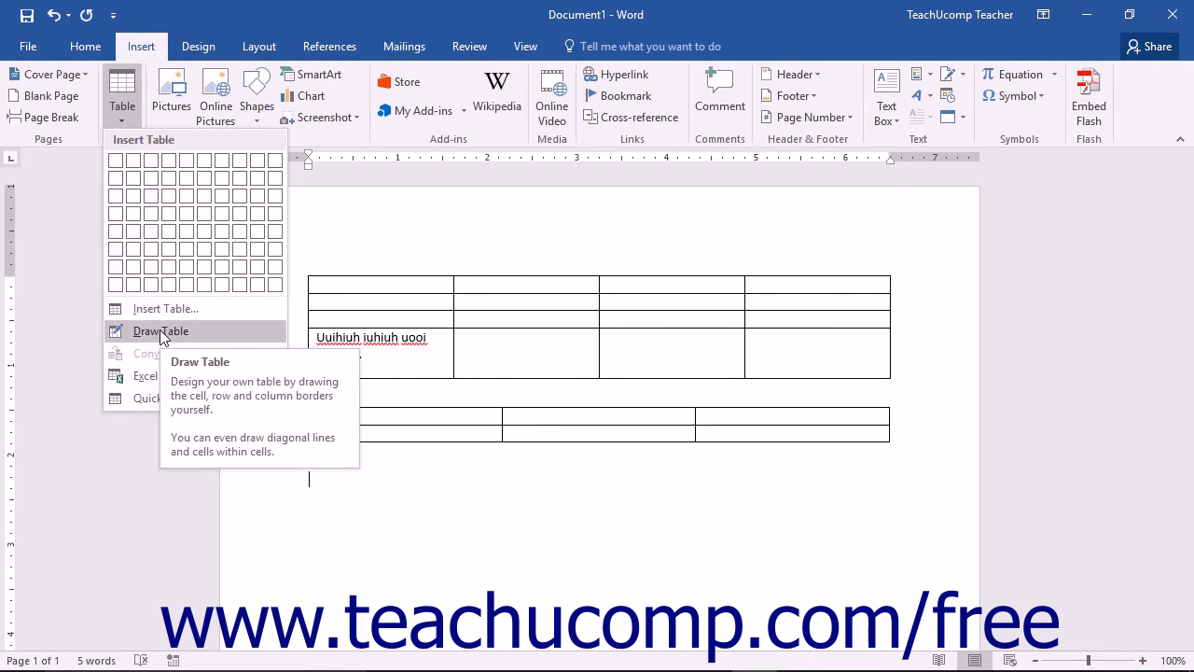
Hand-draw an outer box, a column divider, and a horizontal line across the middle column.
left_click(161, 331)
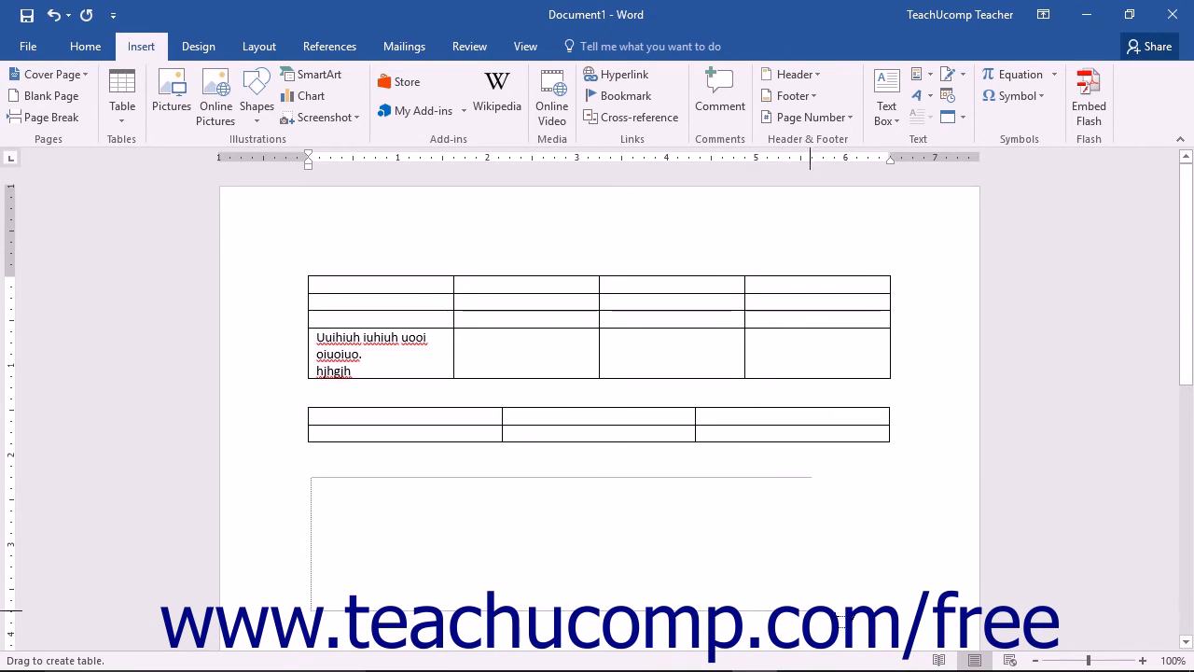
left_click_drag(311, 471, 889, 604)
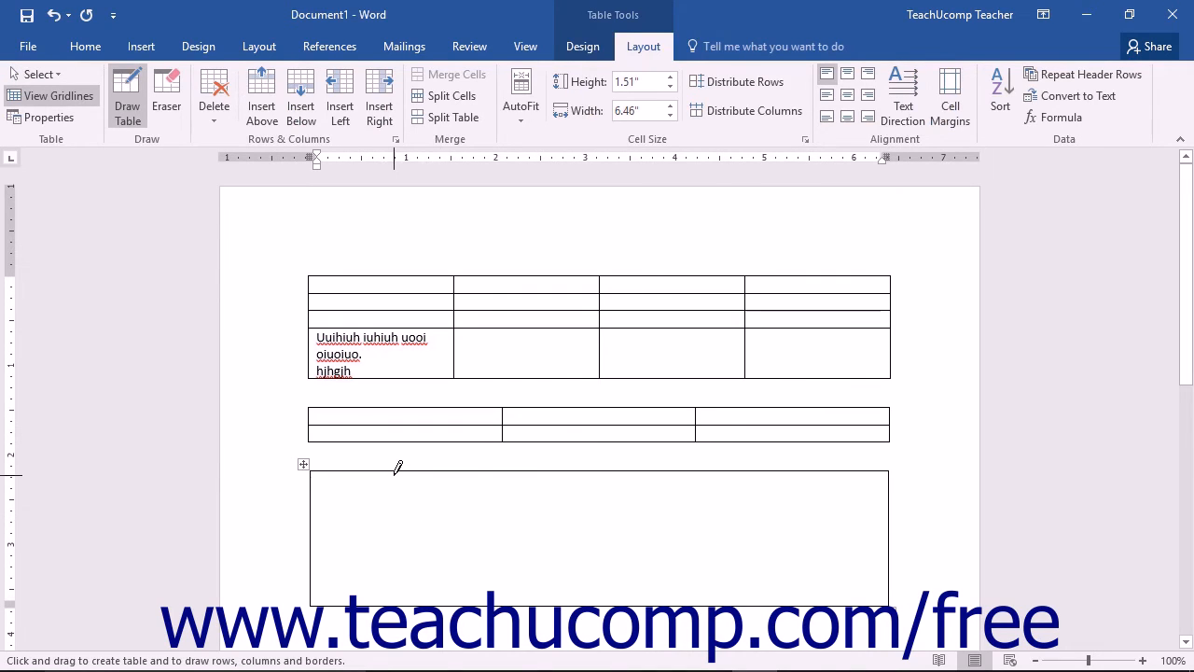
left_click_drag(393, 466, 390, 568)
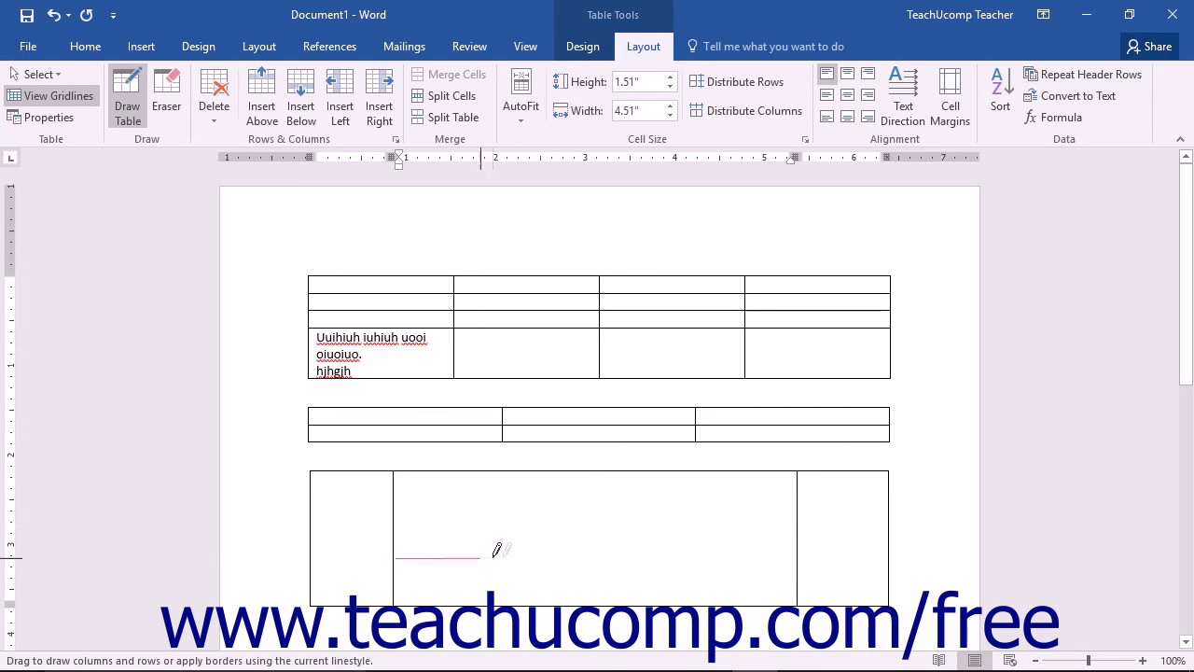
left_click_drag(395, 557, 797, 557)
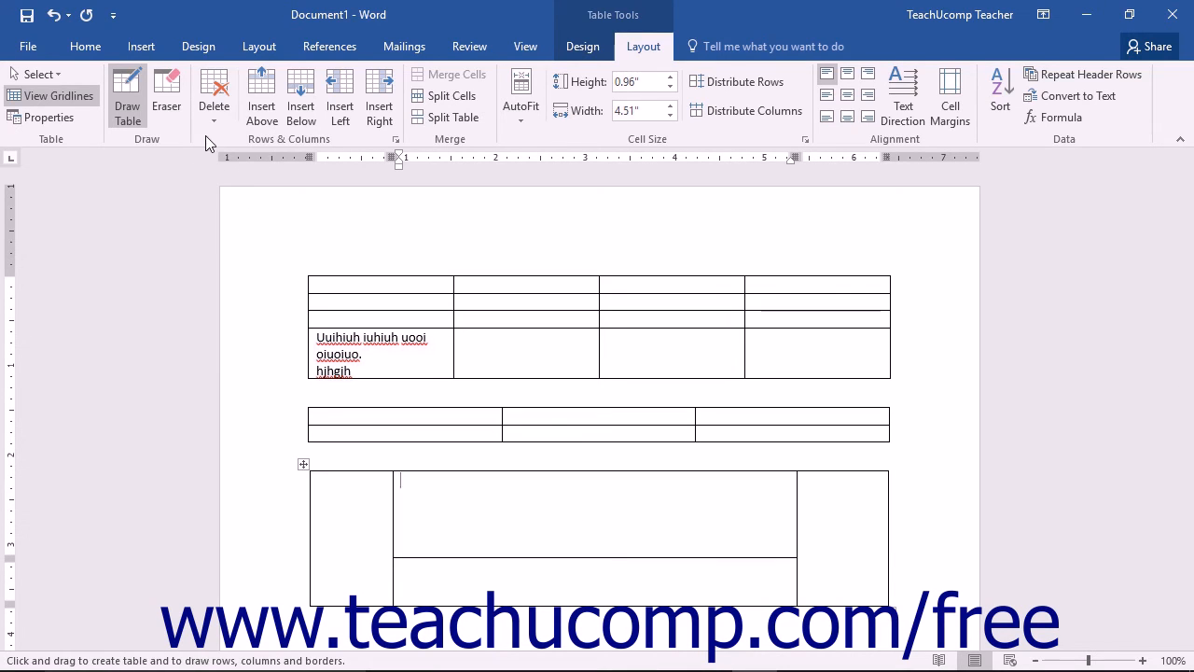
Turn Draw Table mode back on from the Insert tab's Table menu.
left_click(141, 46)
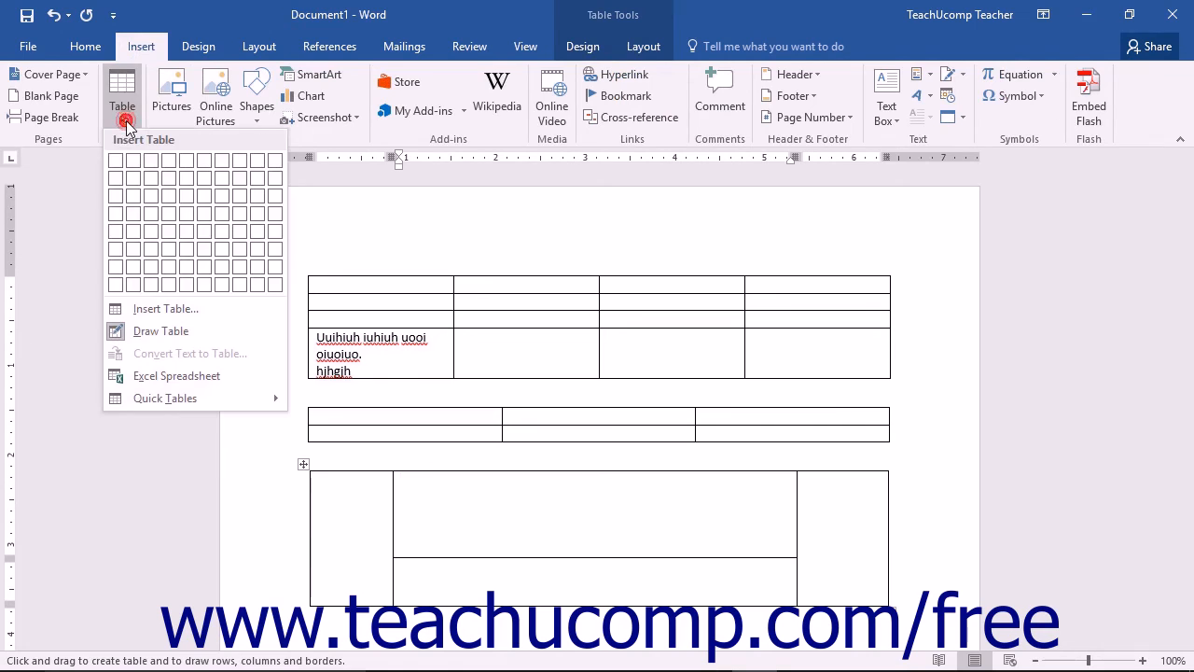
mouse_move(160, 332)
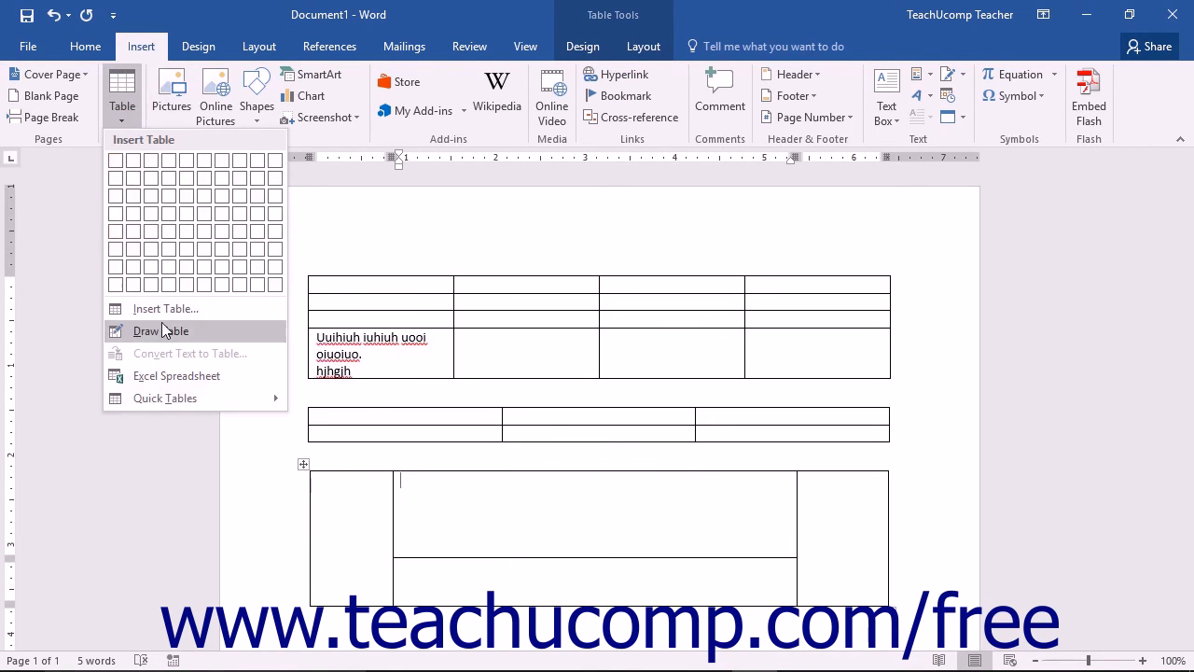
left_click(160, 331)
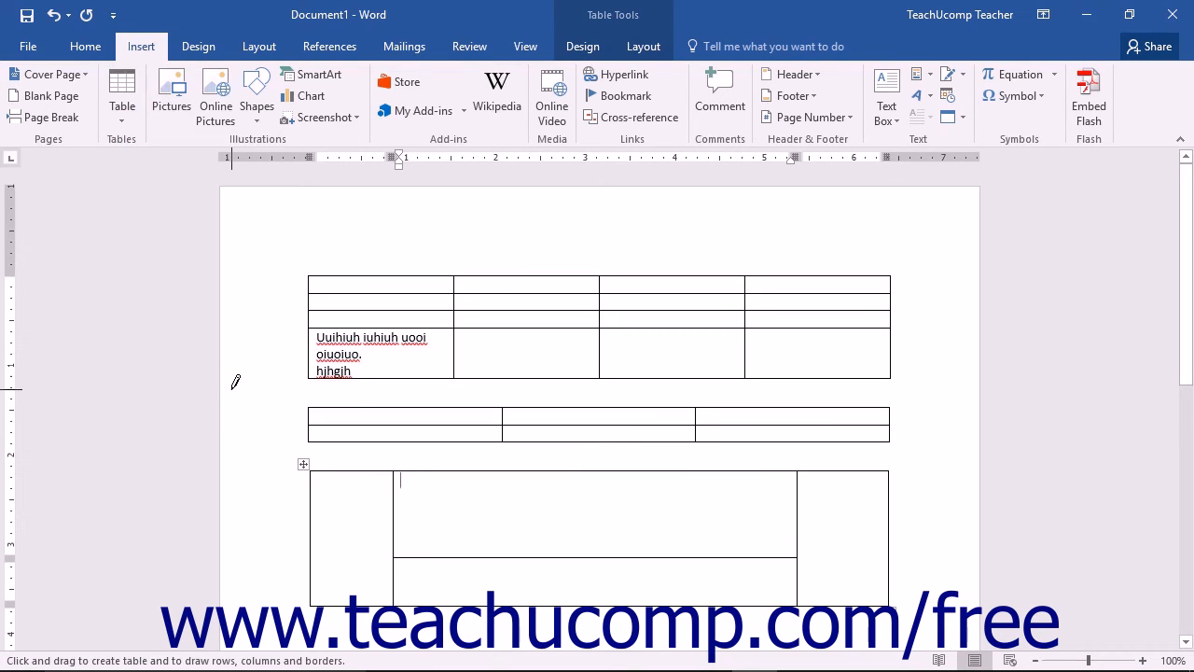
mouse_move(436, 337)
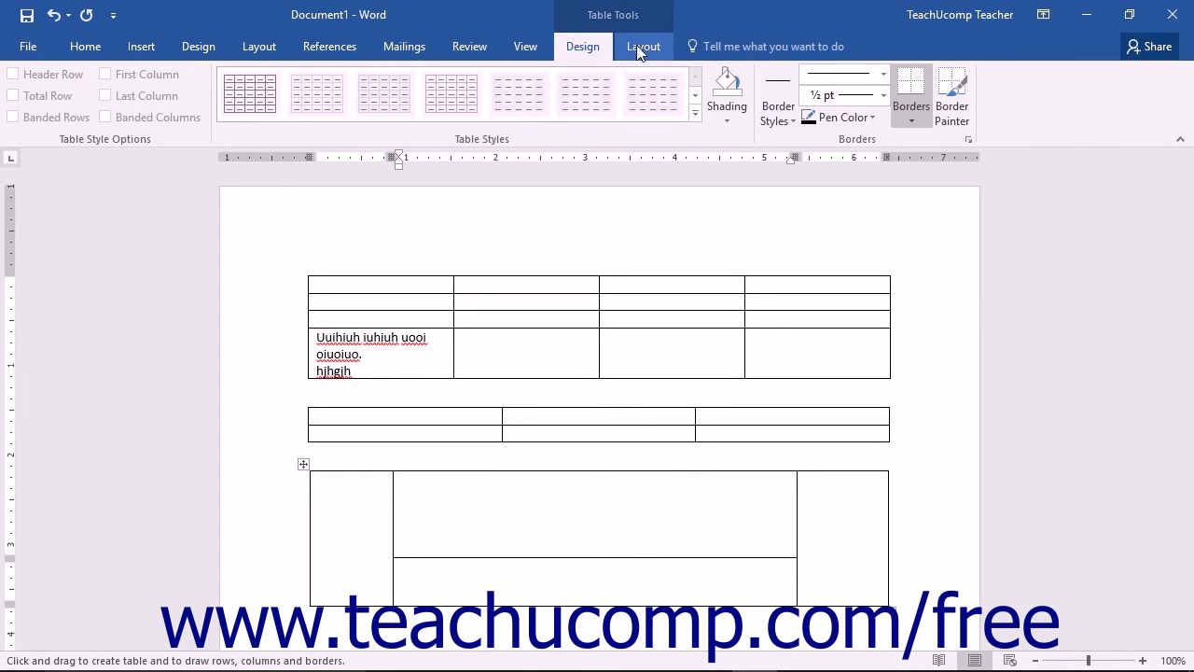
Pick a blue theme border style at 6 pt on Table Tools Design.
left_click(643, 45)
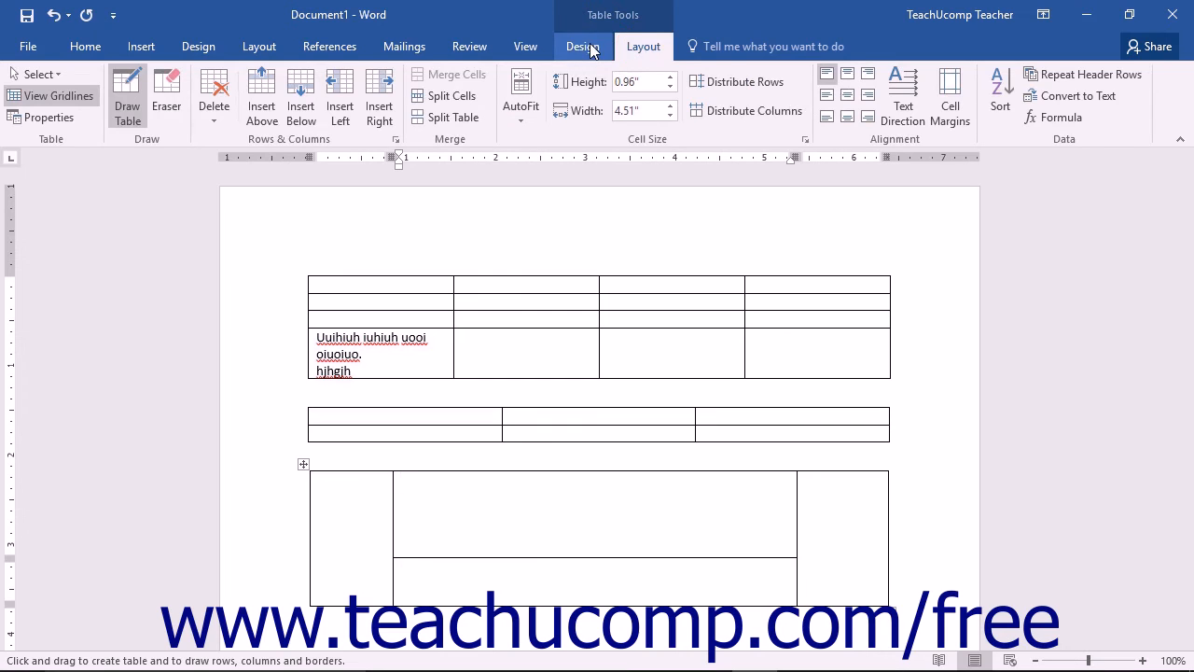
left_click(582, 46)
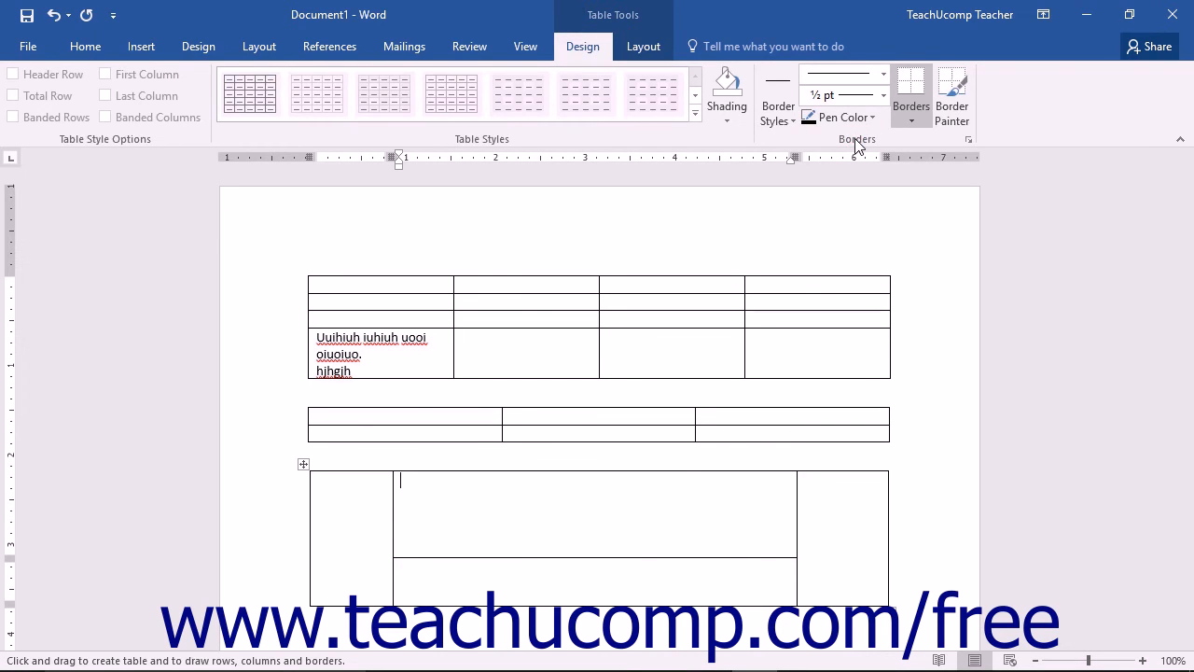
left_click(778, 96)
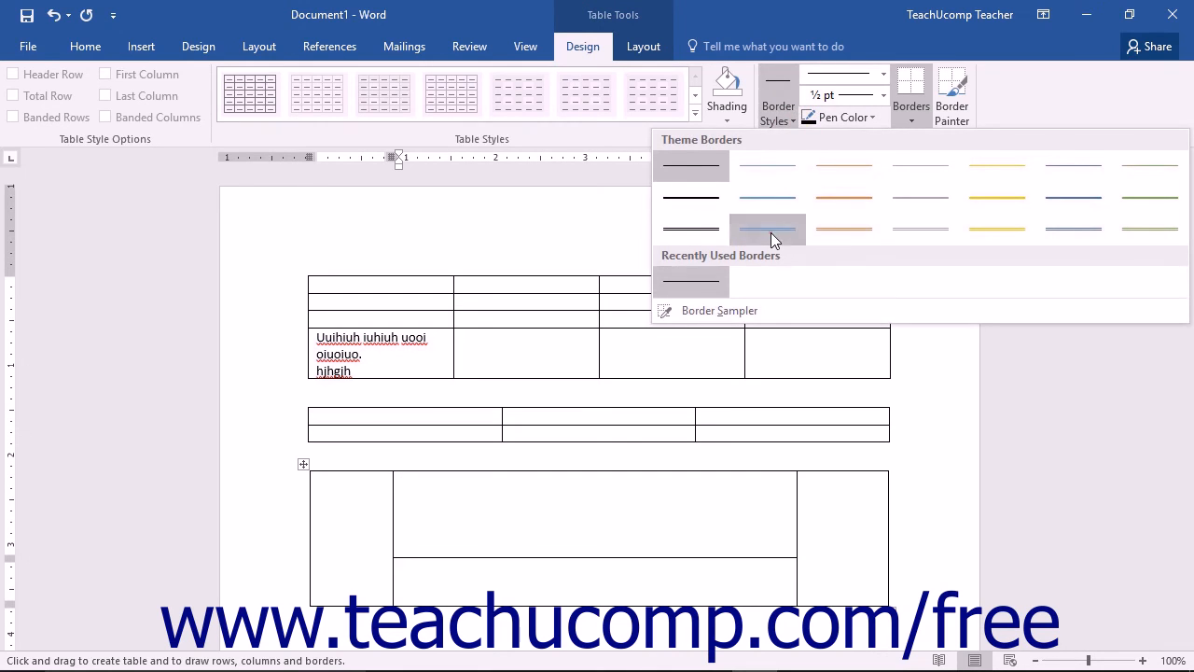
left_click(883, 74)
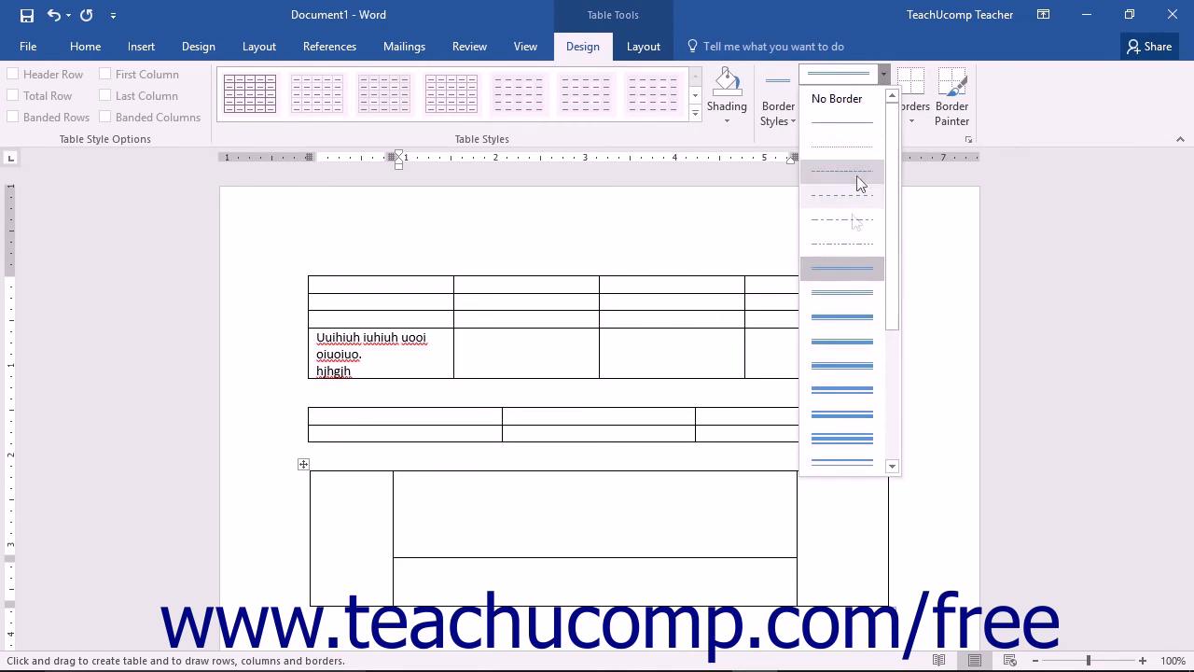
left_click(840, 269)
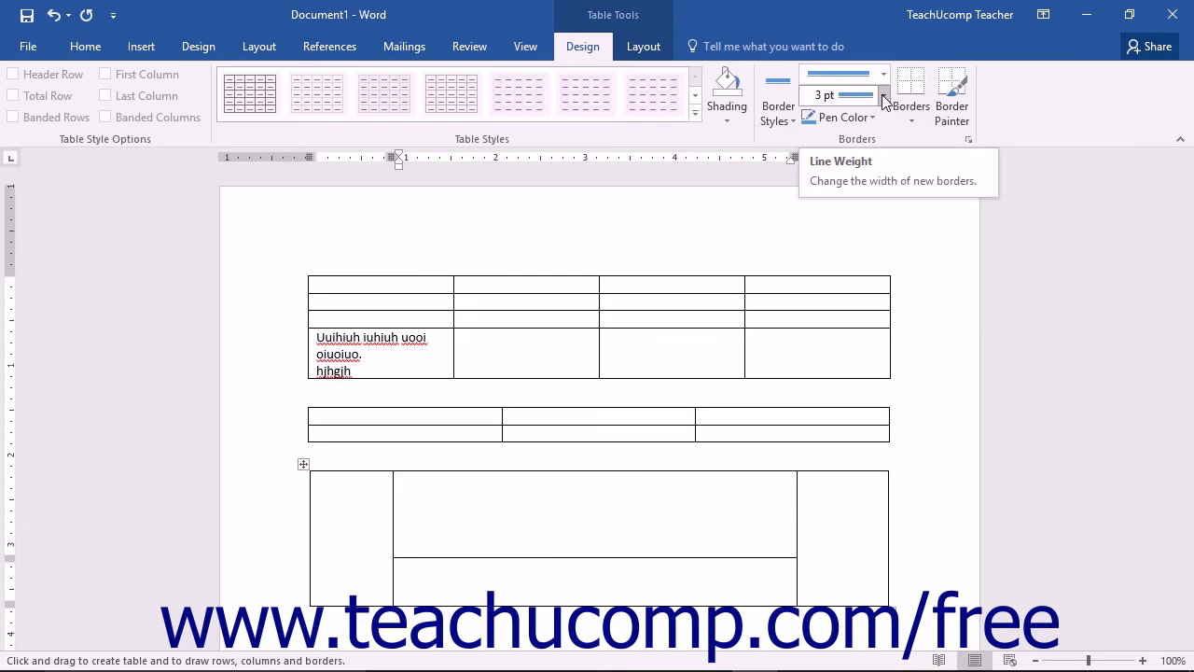
left_click(883, 95)
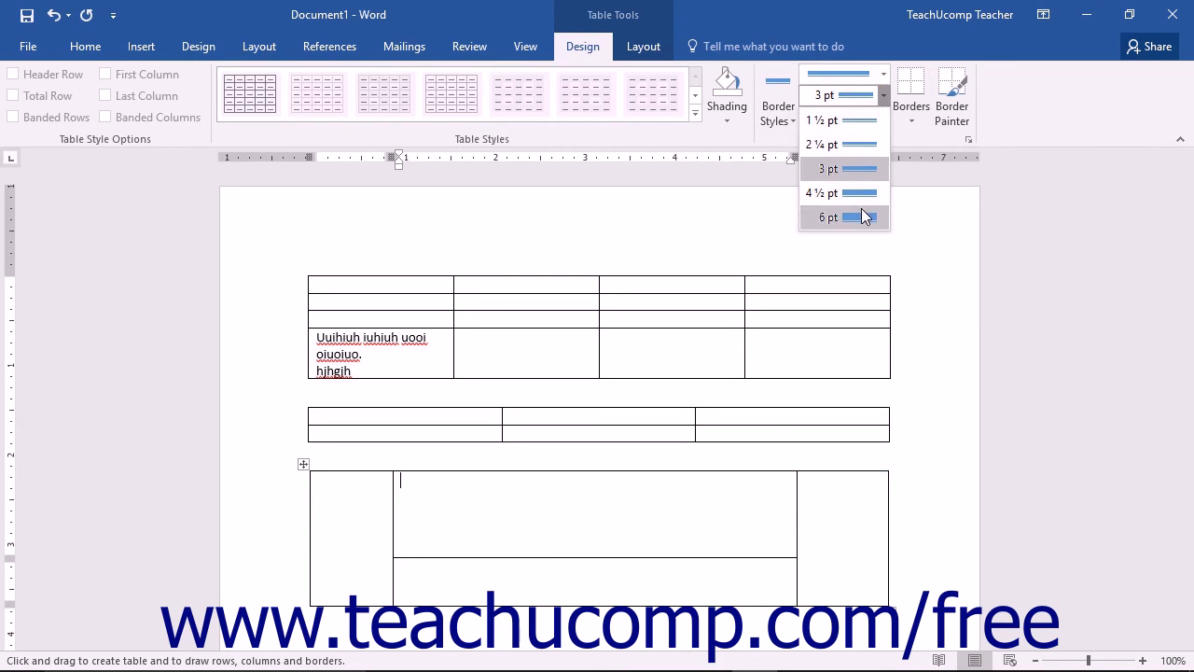
left_click(826, 217)
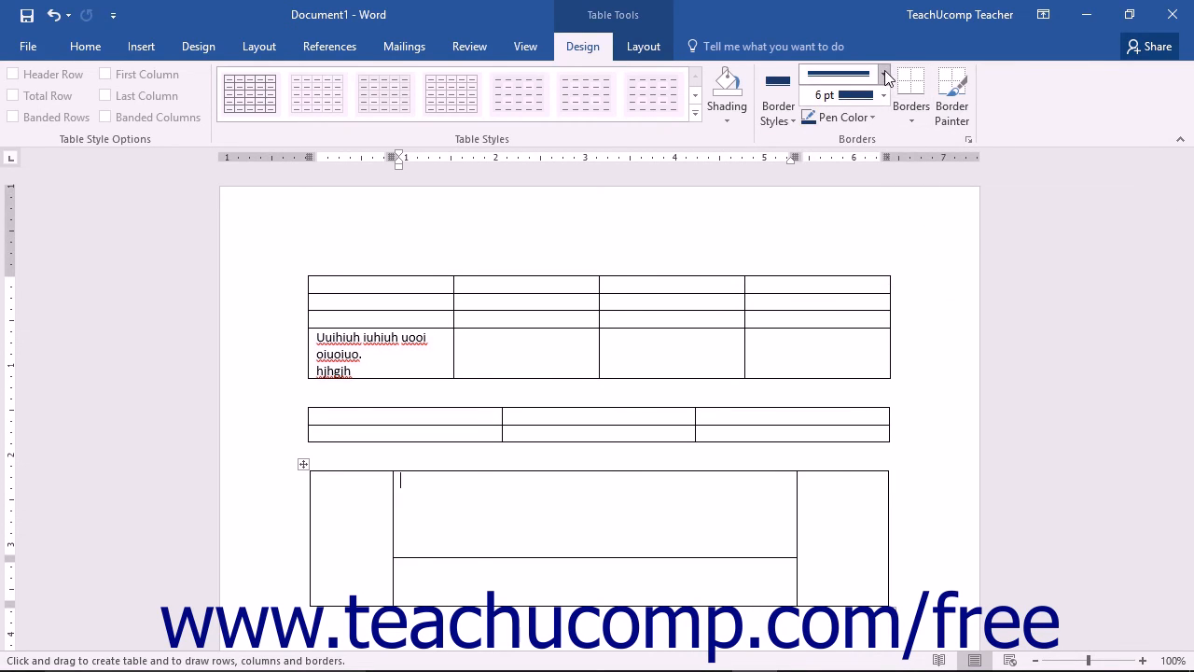
Change the border pen to a double line at 2¼ pt.
left_click(883, 74)
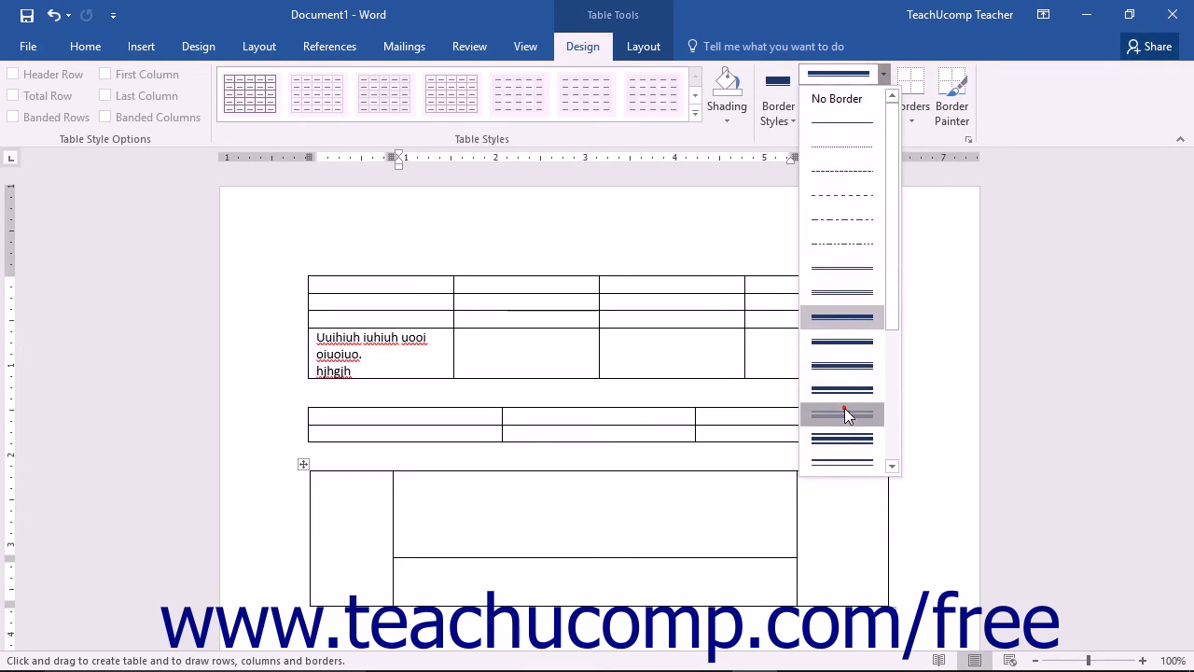
left_click(841, 414)
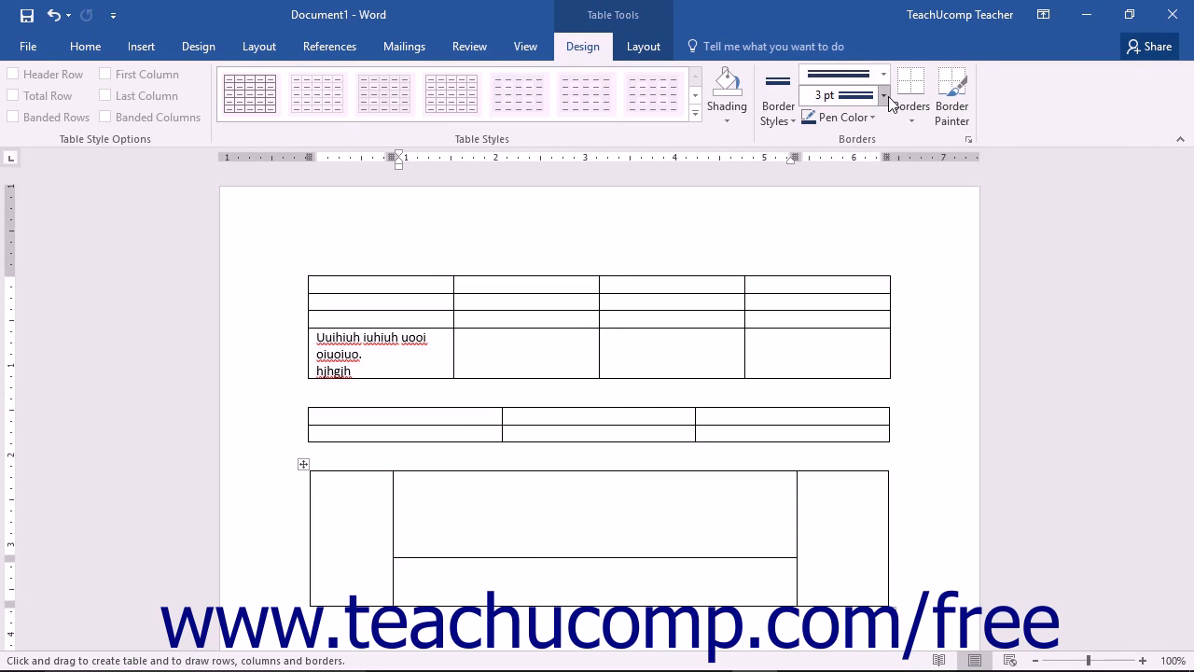
left_click(882, 96)
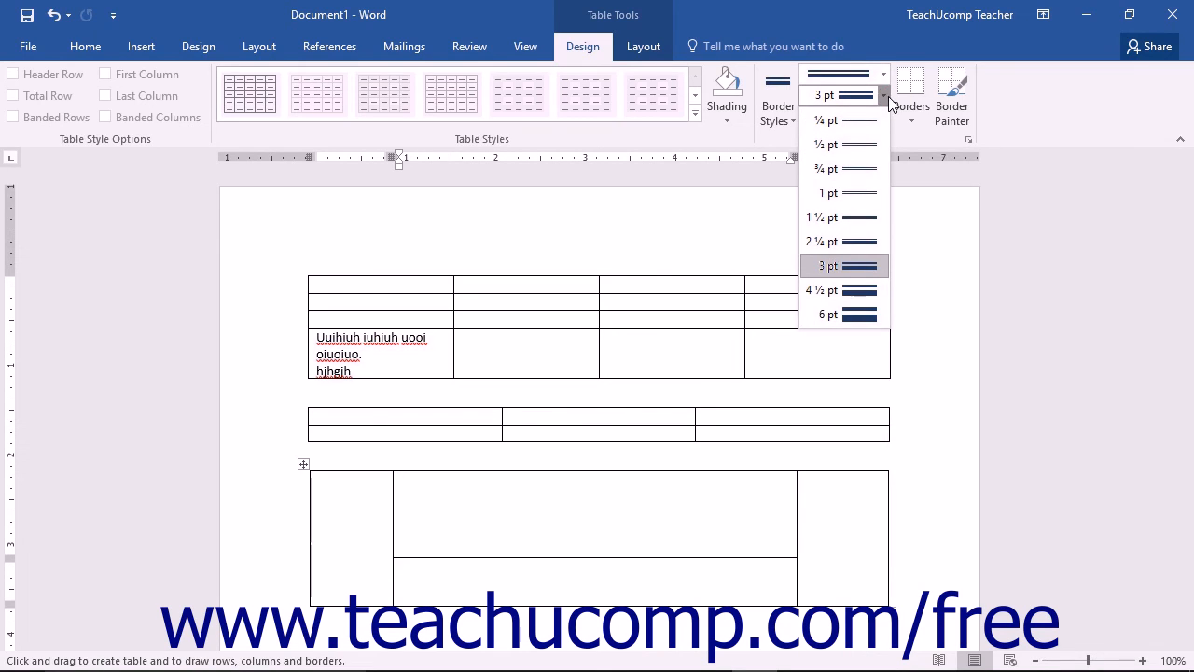
left_click(822, 241)
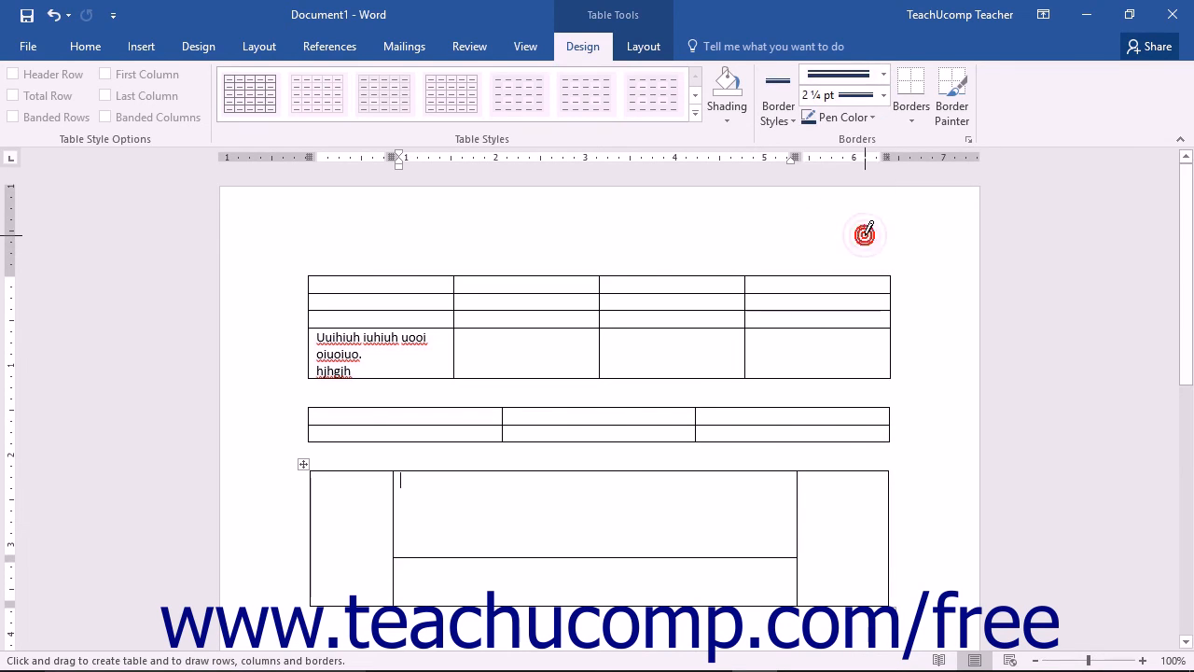
mouse_move(843, 117)
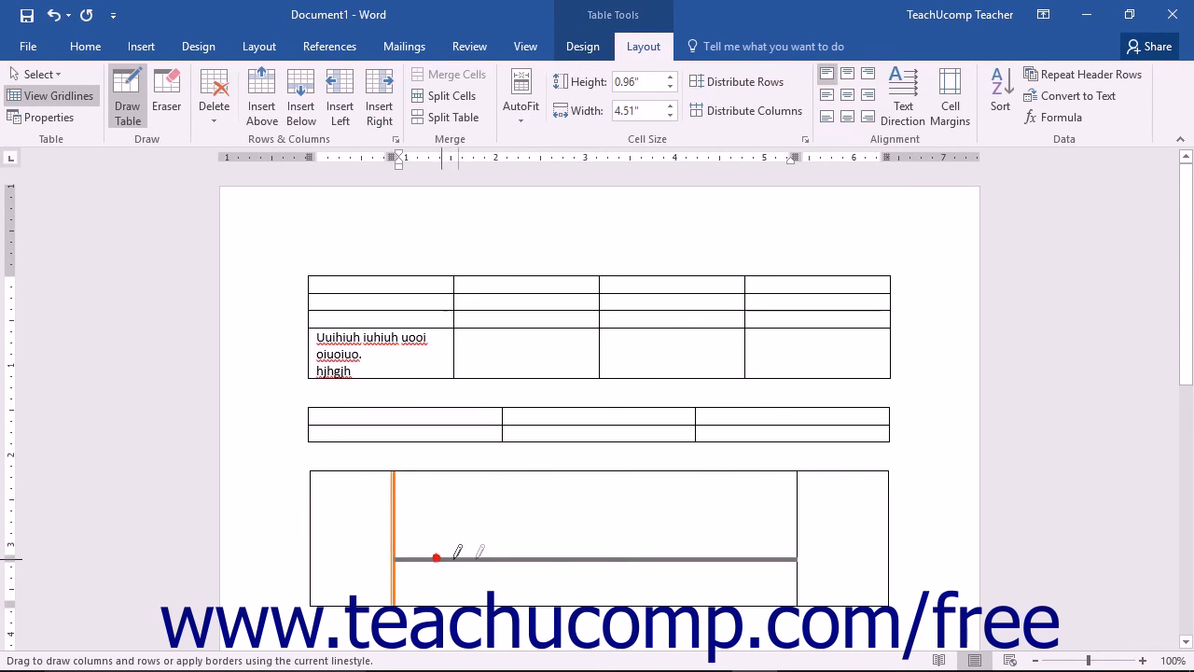
Retrace the horizontal middle divider and right column divider as orange double lines.
left_click_drag(436, 558, 798, 558)
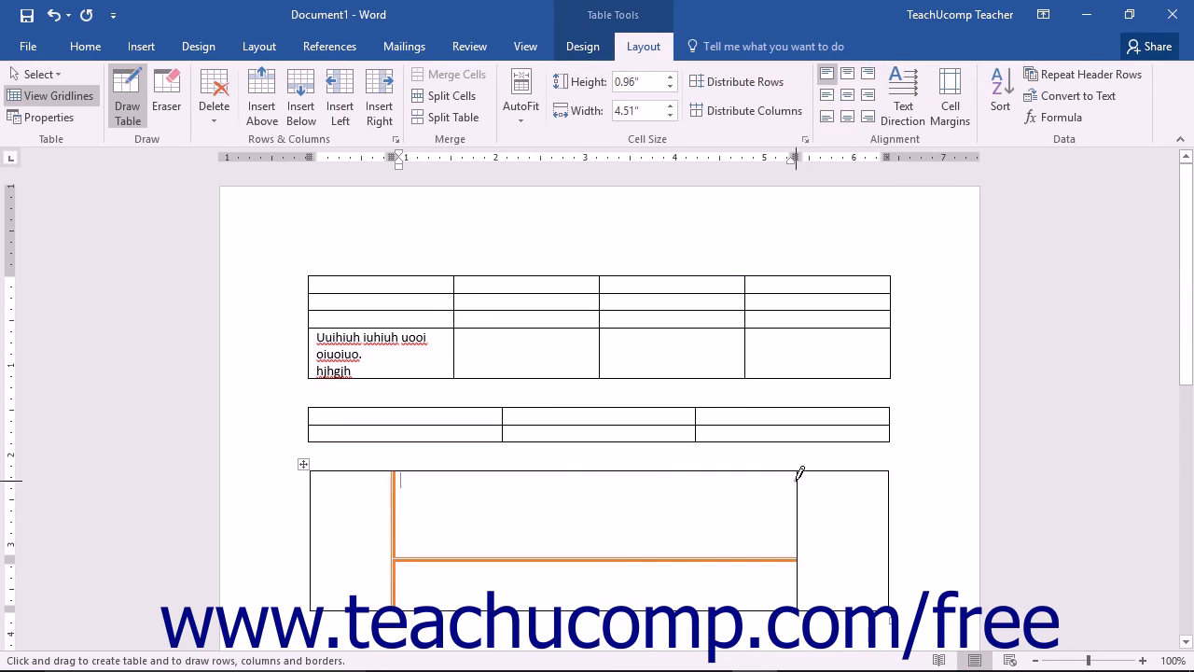
left_click_drag(799, 471, 800, 563)
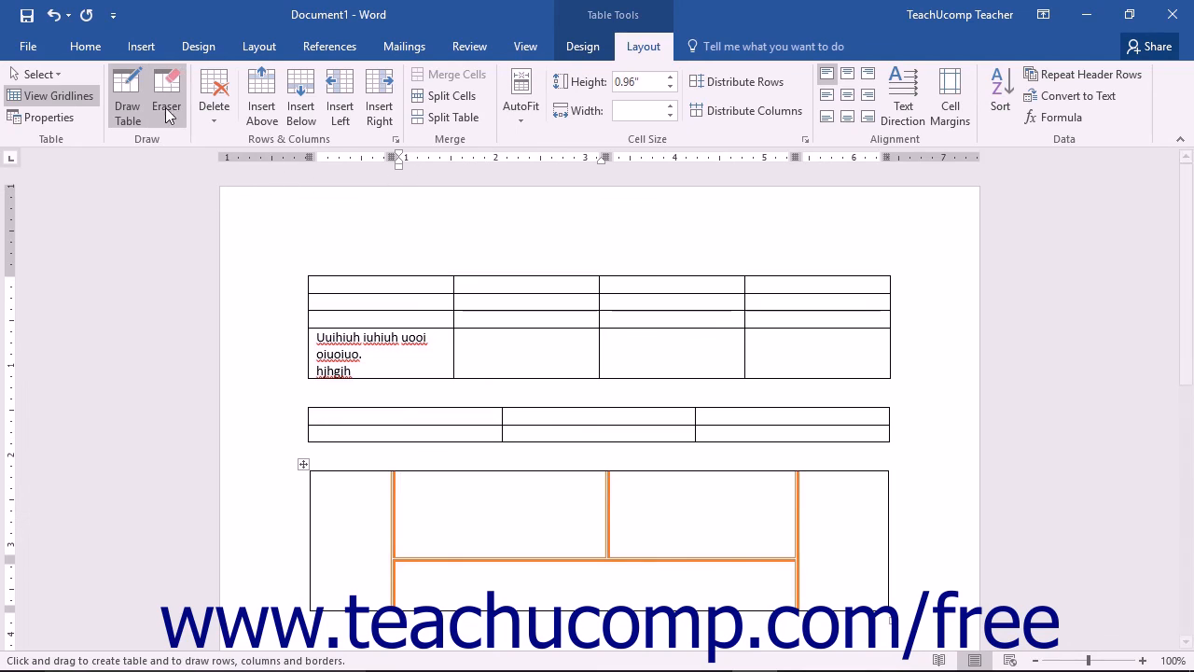
mouse_move(167, 97)
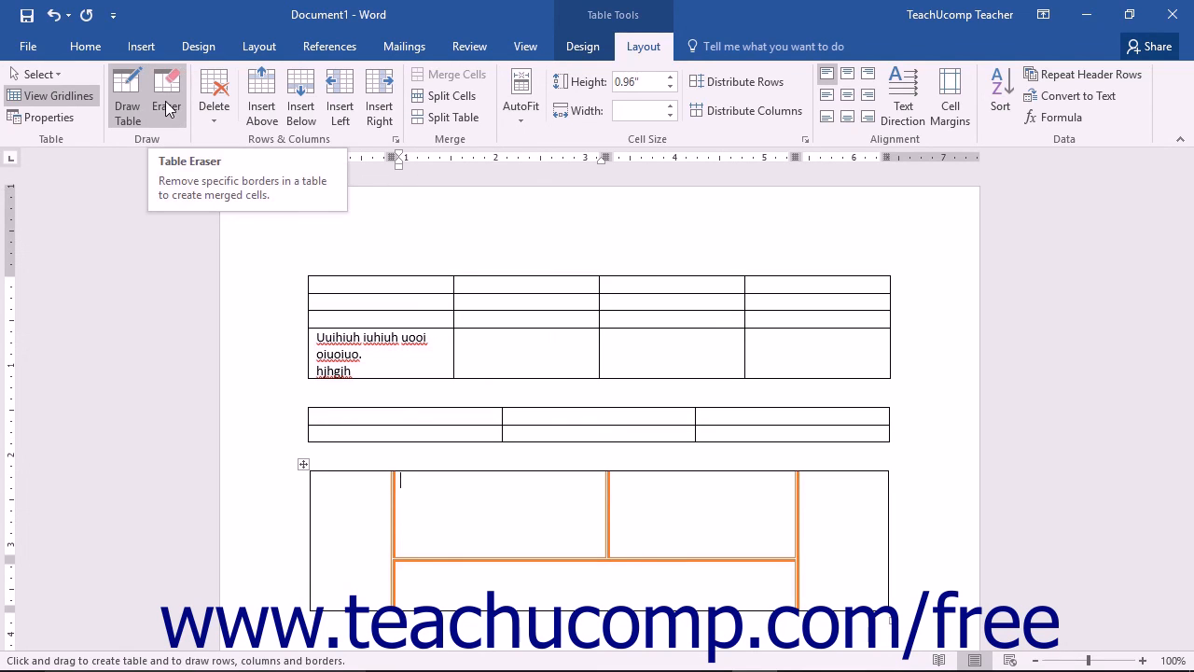
Erase the vertical divider in the top middle cell with the Eraser tool.
left_click(167, 89)
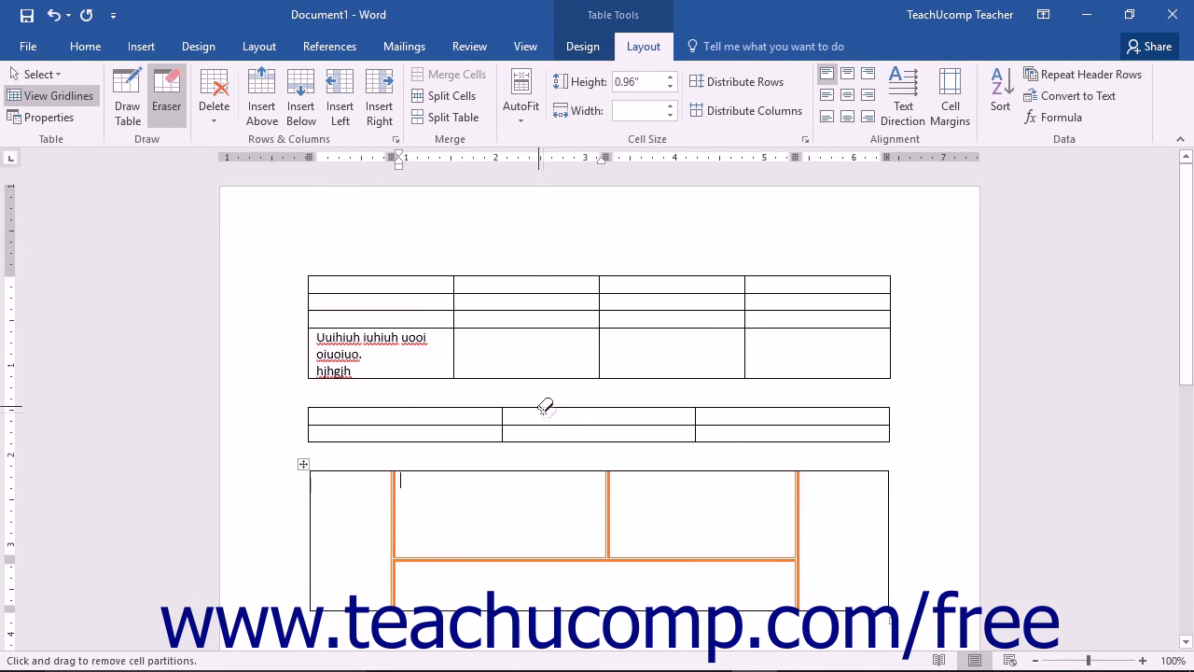
mouse_move(604, 505)
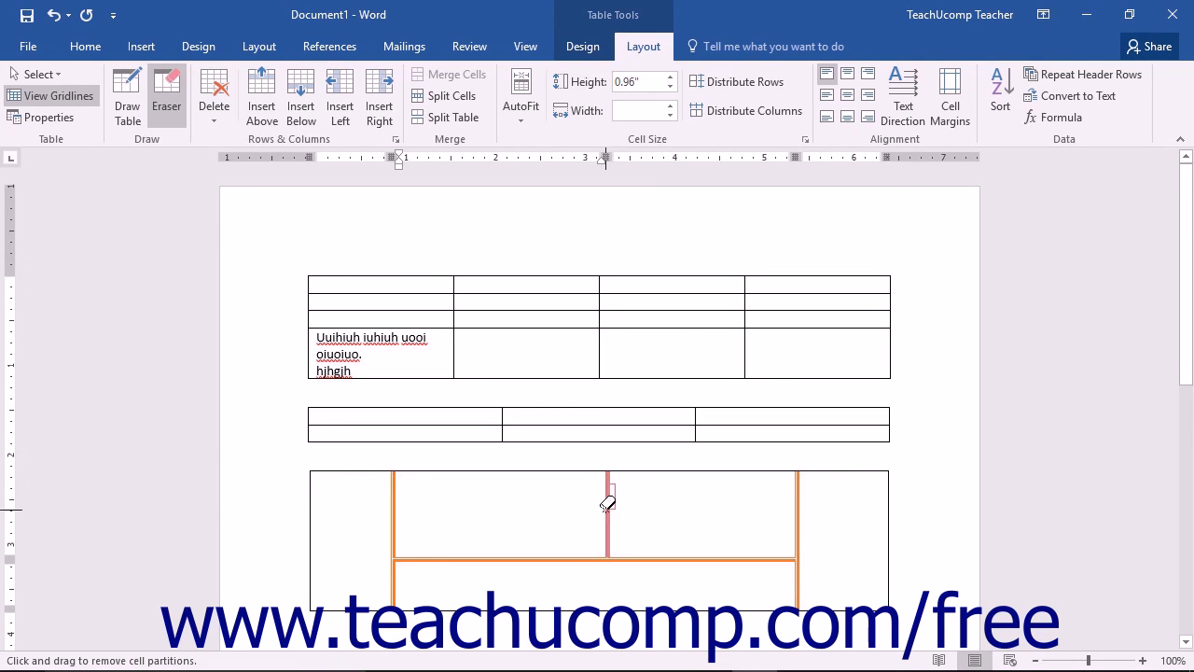
left_click(605, 518)
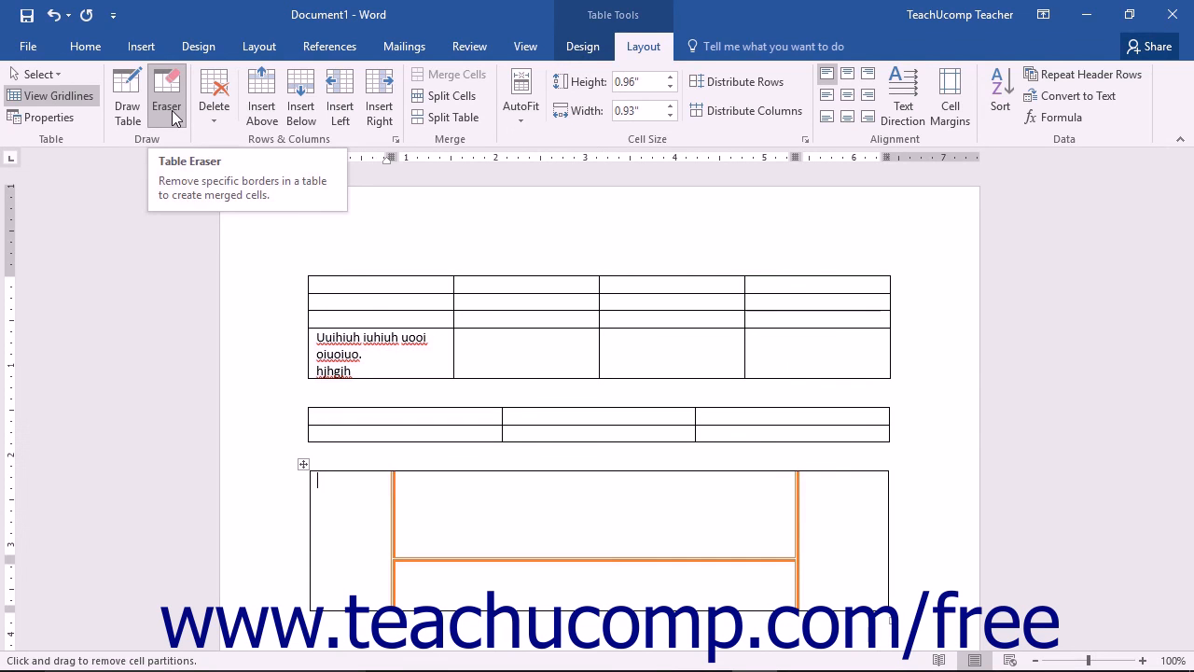
mouse_move(154, 308)
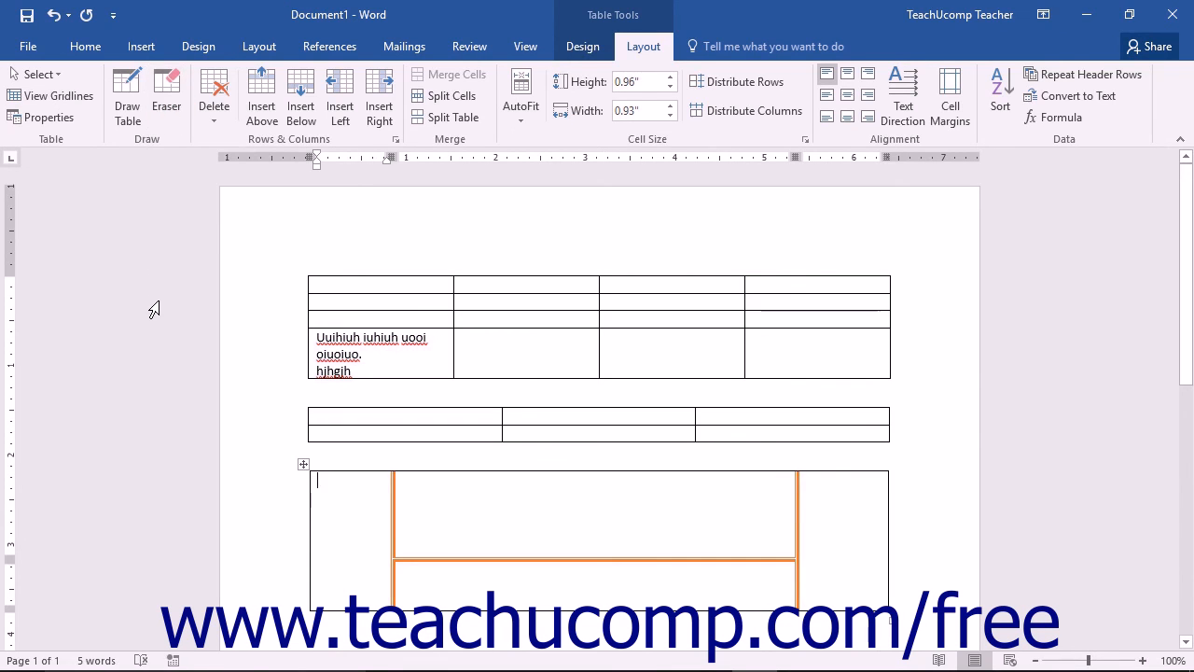